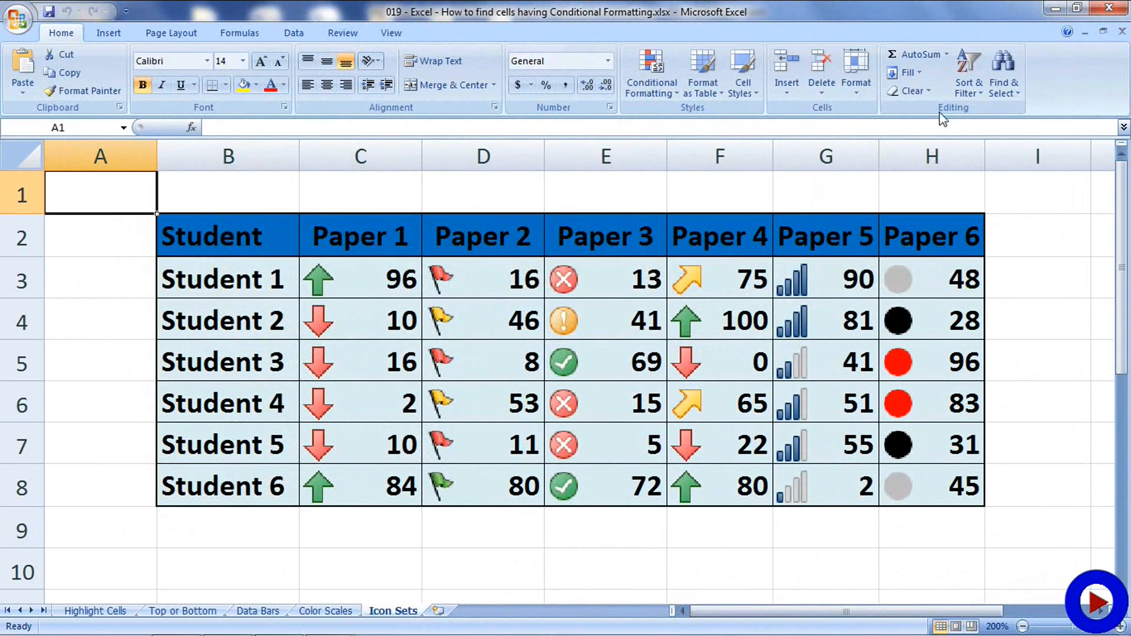
mouse_move(68, 45)
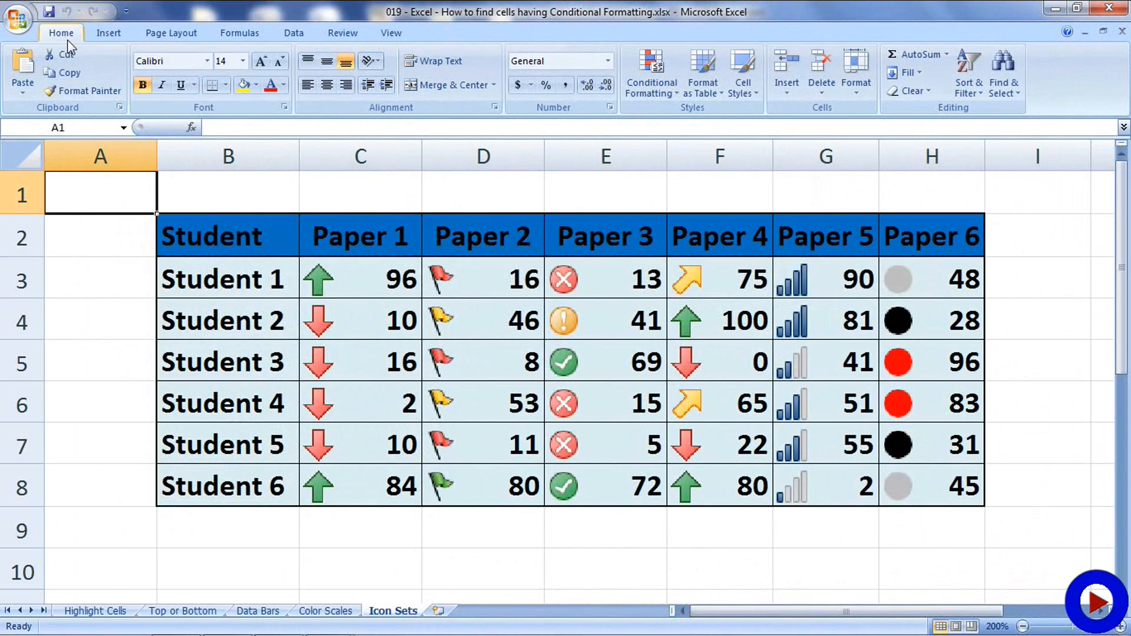
mouse_move(1003, 74)
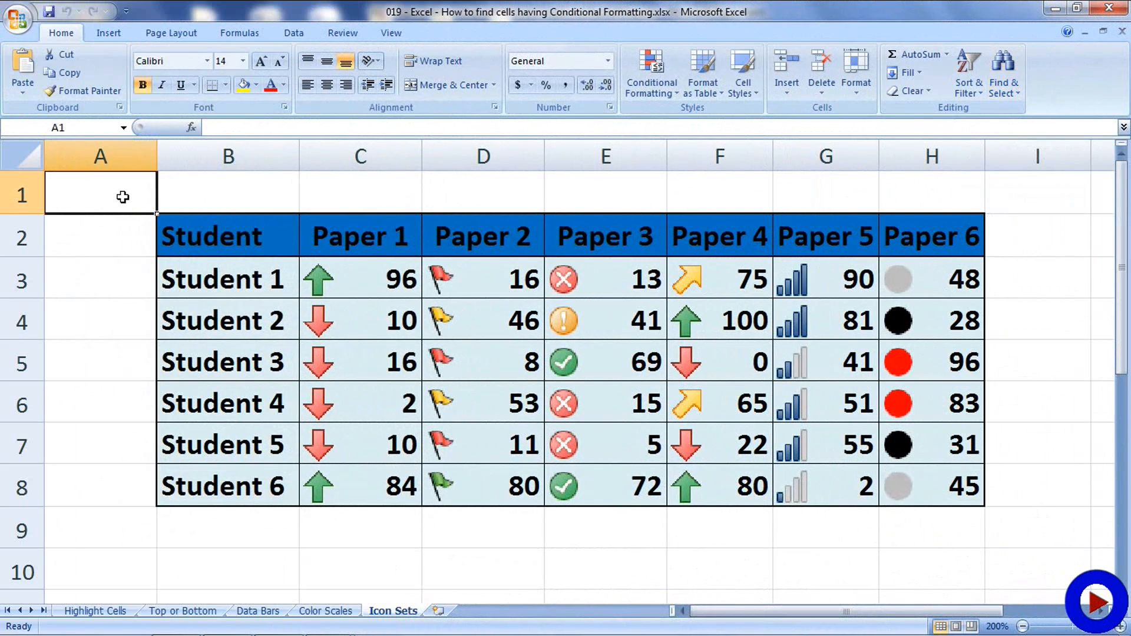
mouse_move(1004, 74)
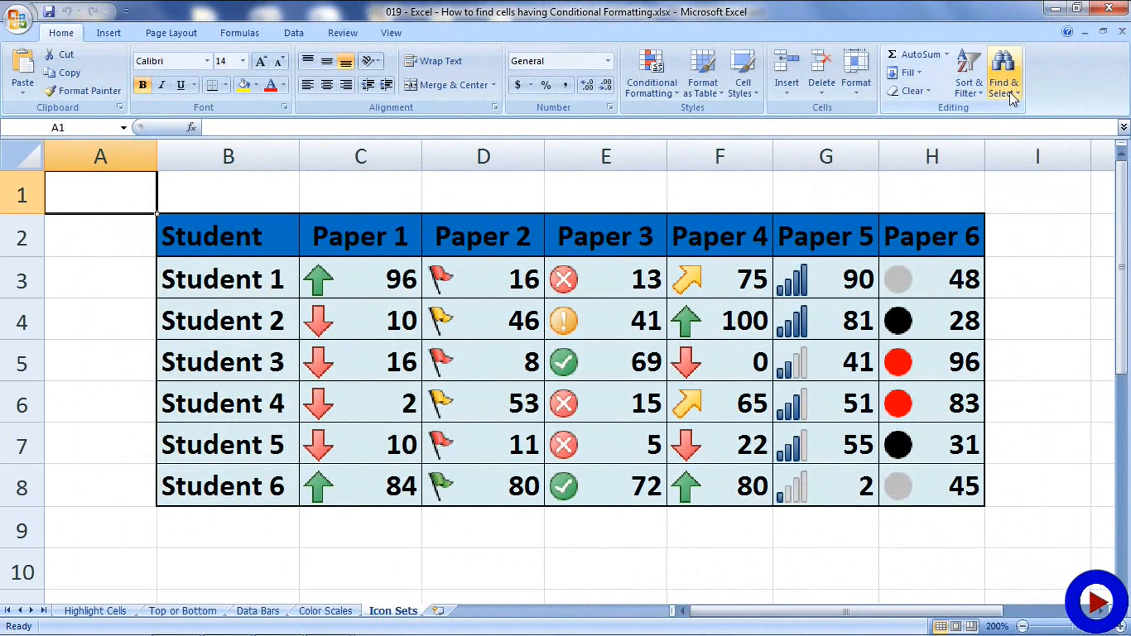
Step: Select every conditionally formatted cell via Find & Select, highlighting the scores in C3:H8
click(1001, 74)
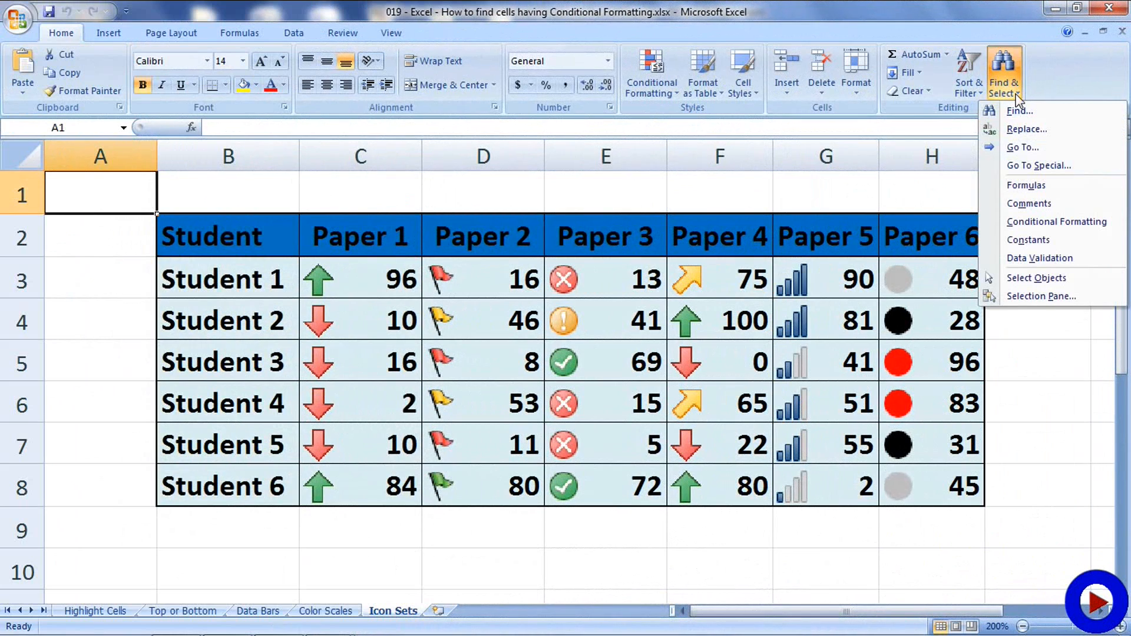
mouse_move(1057, 222)
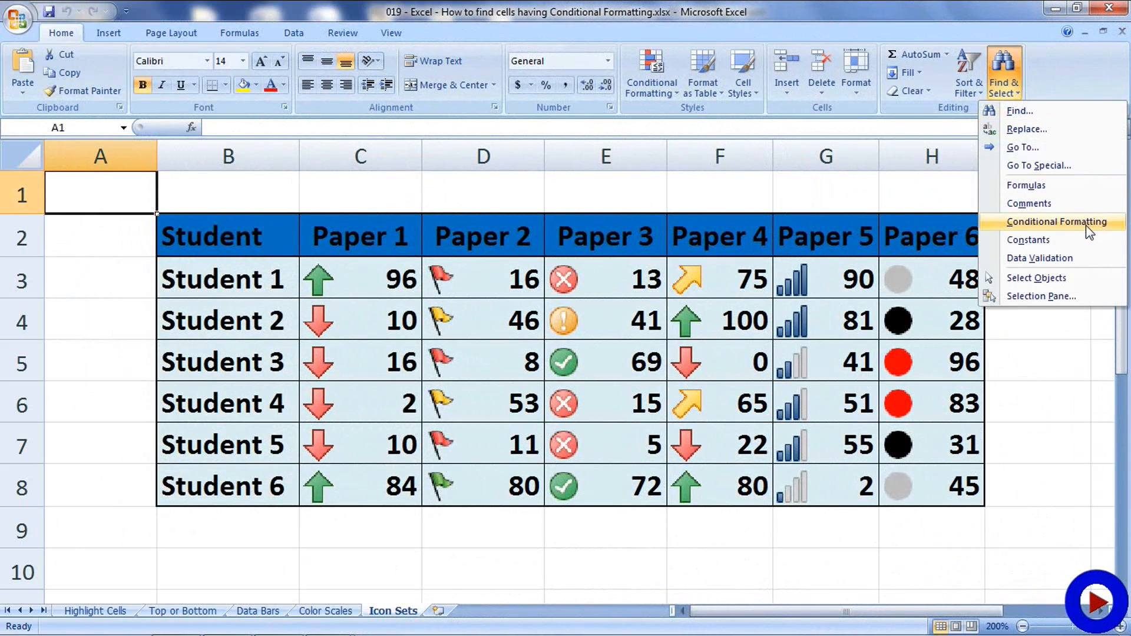
mouse_move(1058, 221)
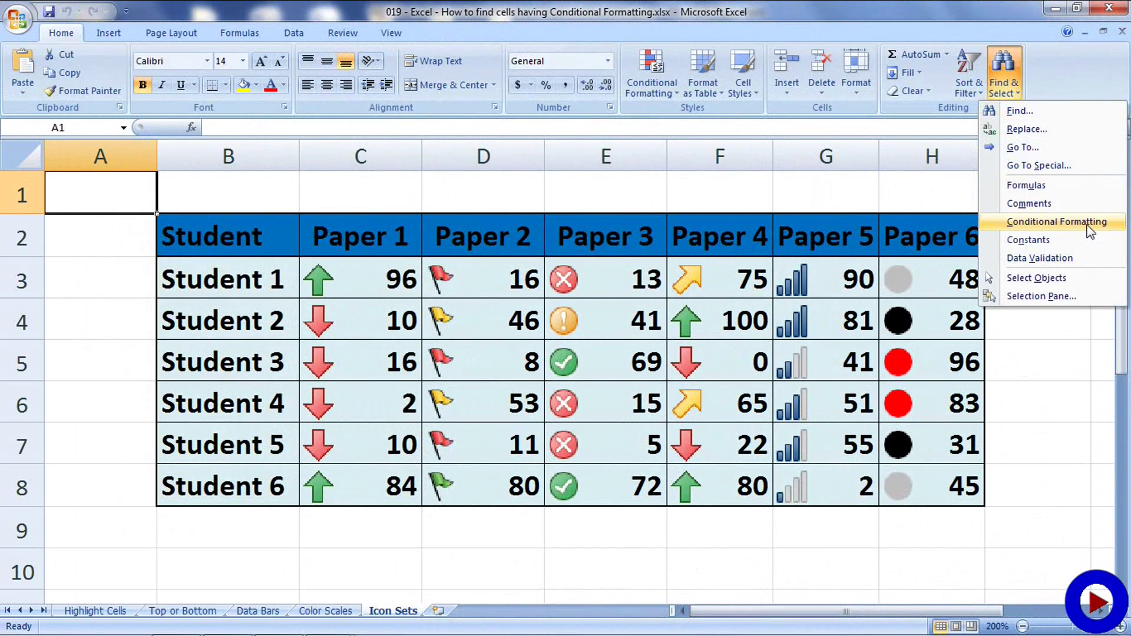
click(1059, 222)
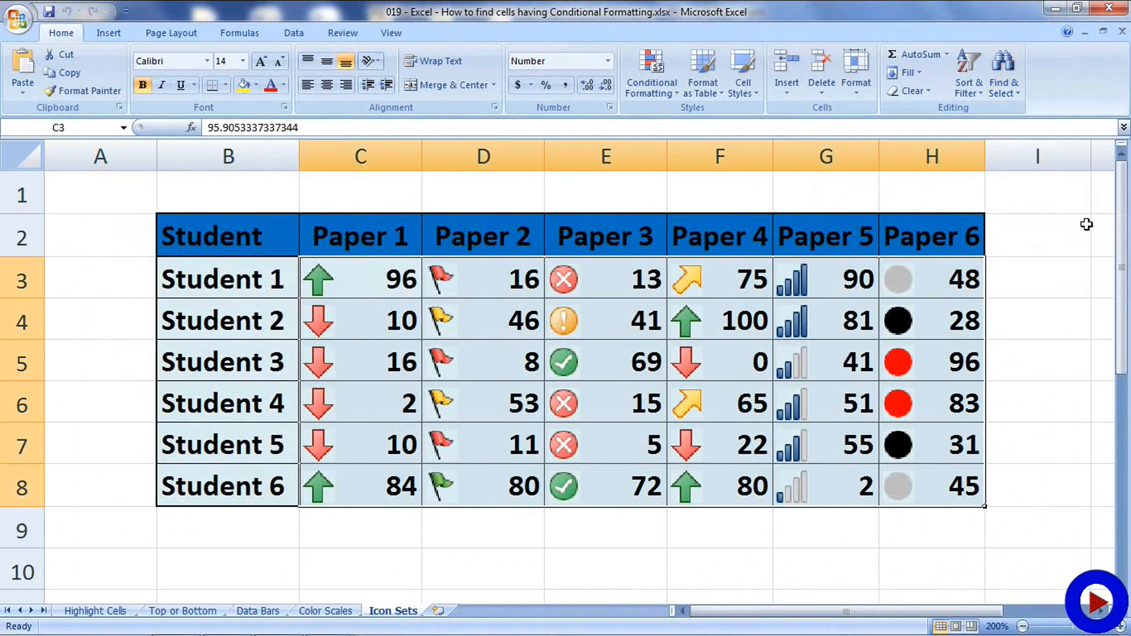
mouse_move(337, 288)
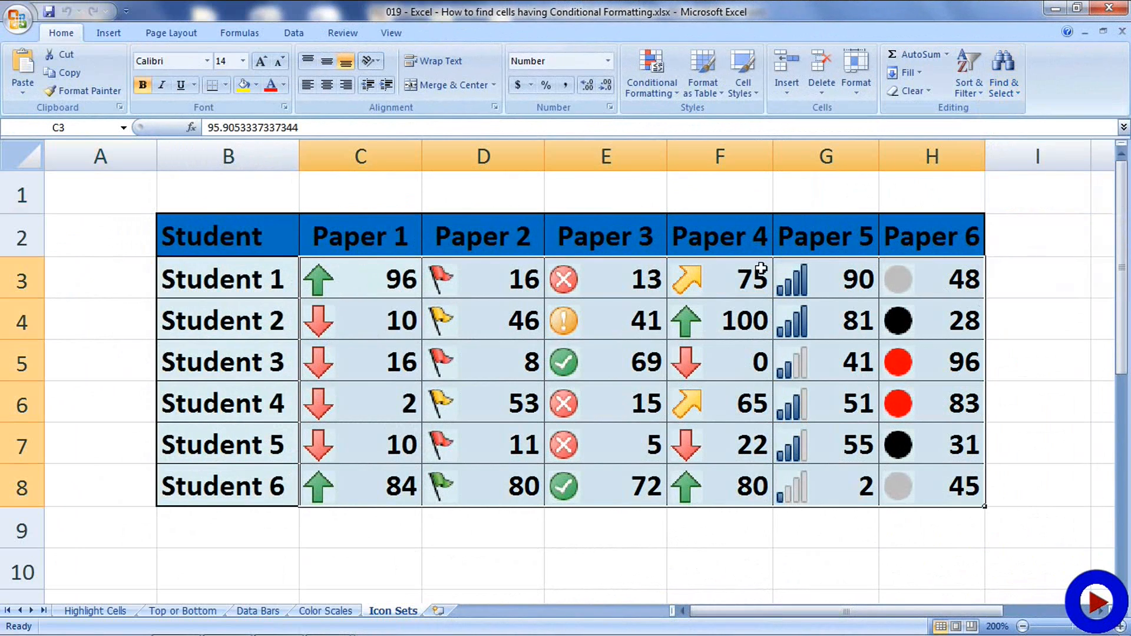
mouse_move(888, 288)
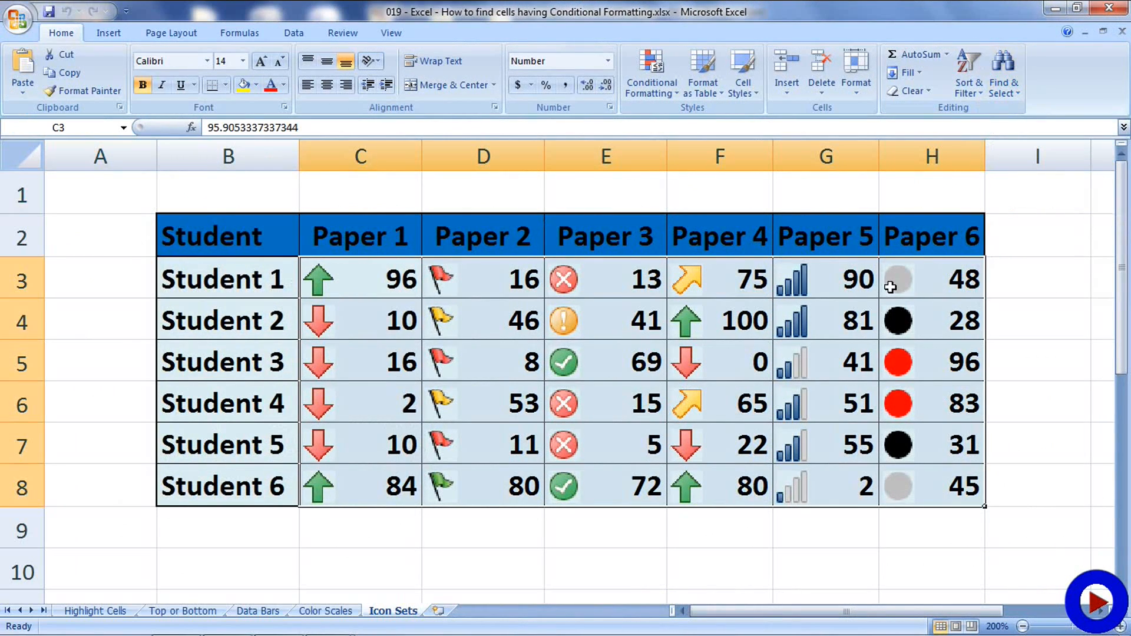
mouse_move(339, 290)
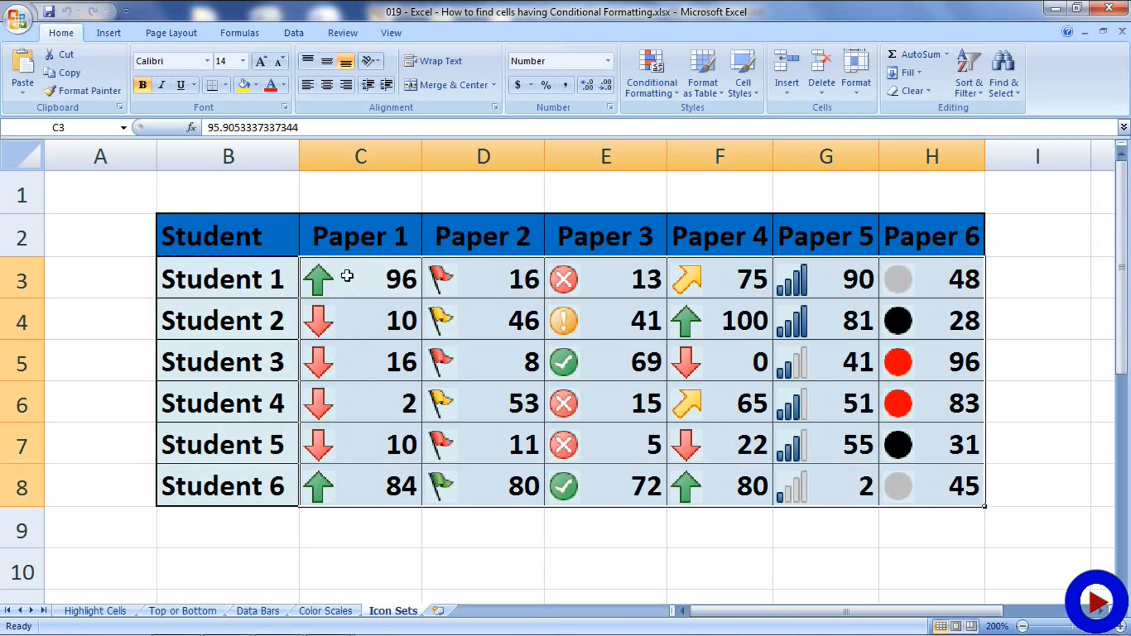
mouse_move(924, 492)
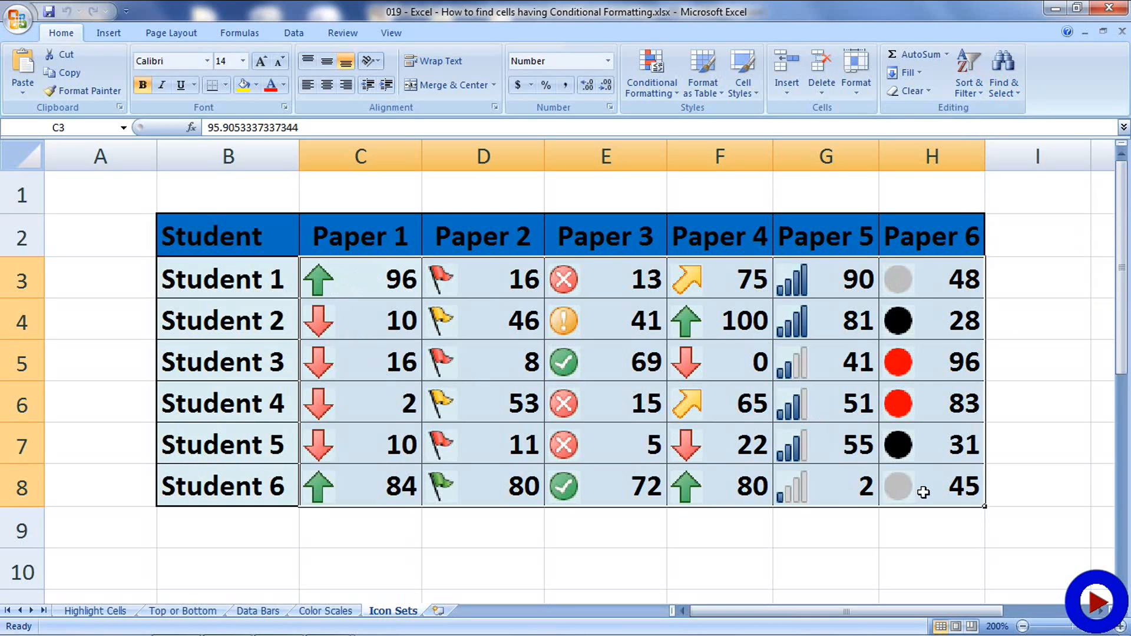
mouse_move(680, 296)
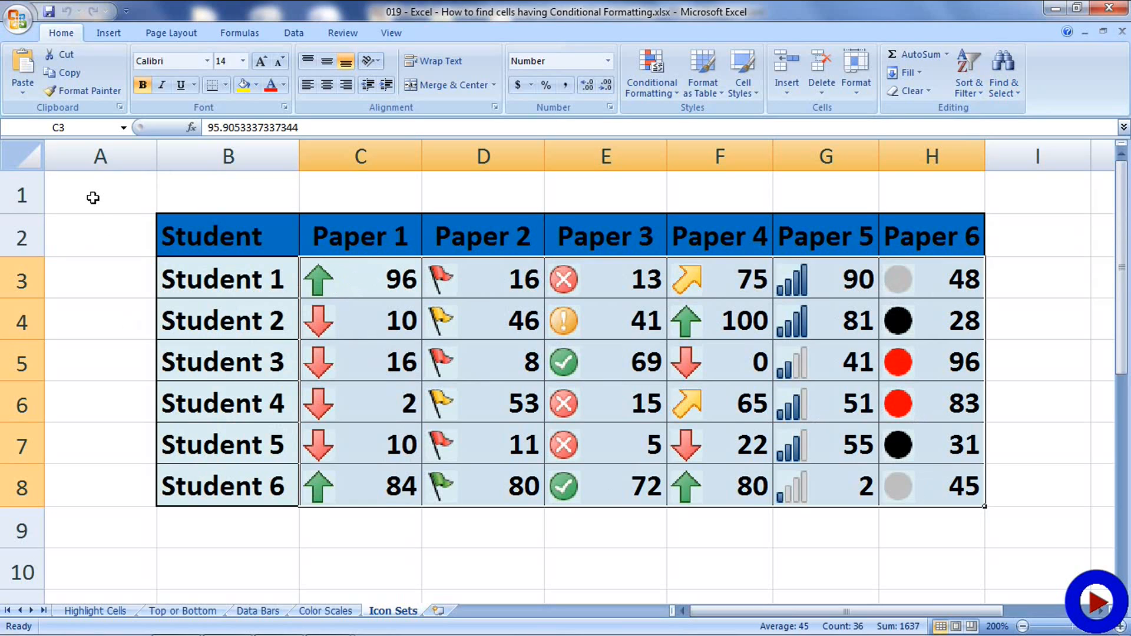
Step: Clear the selection by returning to A1 and reopen the Find & Select options
click(100, 195)
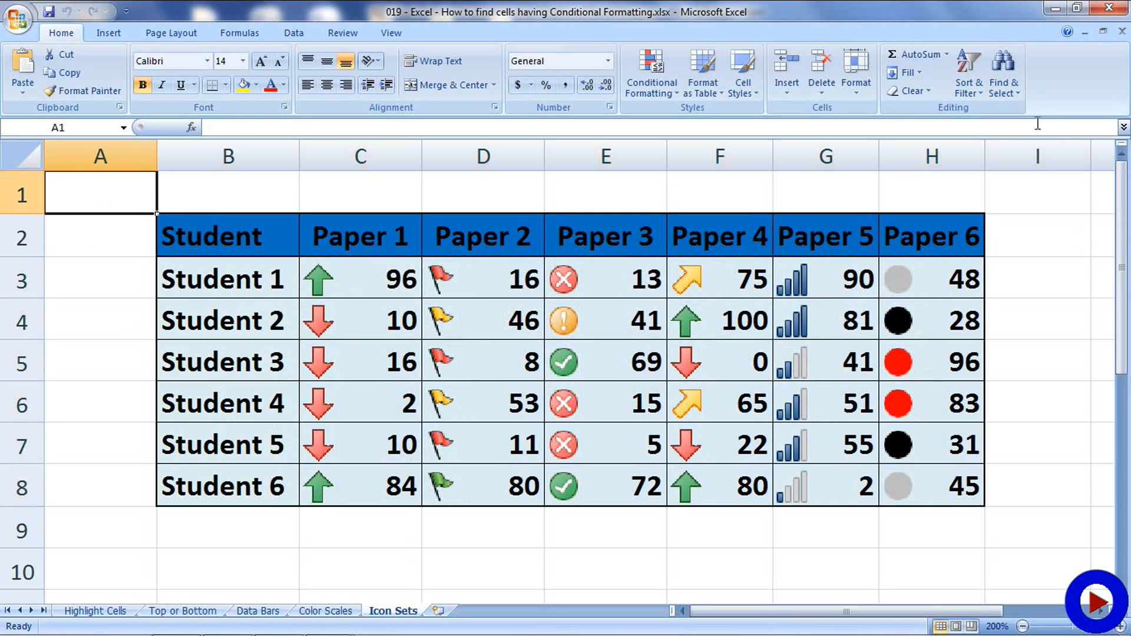
click(1003, 72)
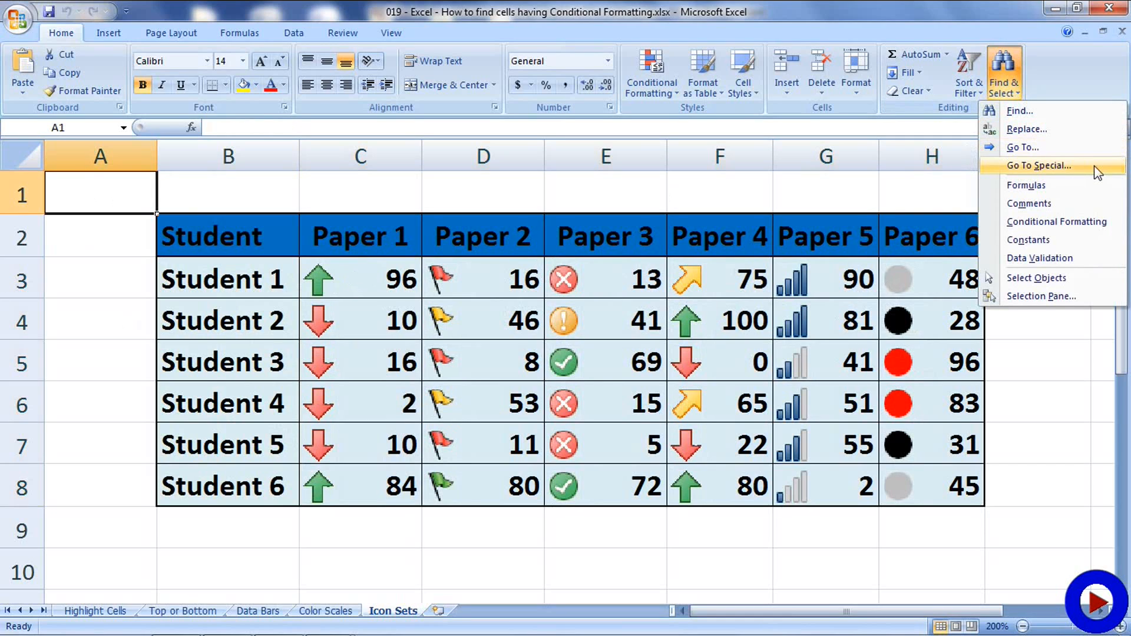
Step: Choose Go To Special and target cells with Conditional formats (All)
click(1040, 165)
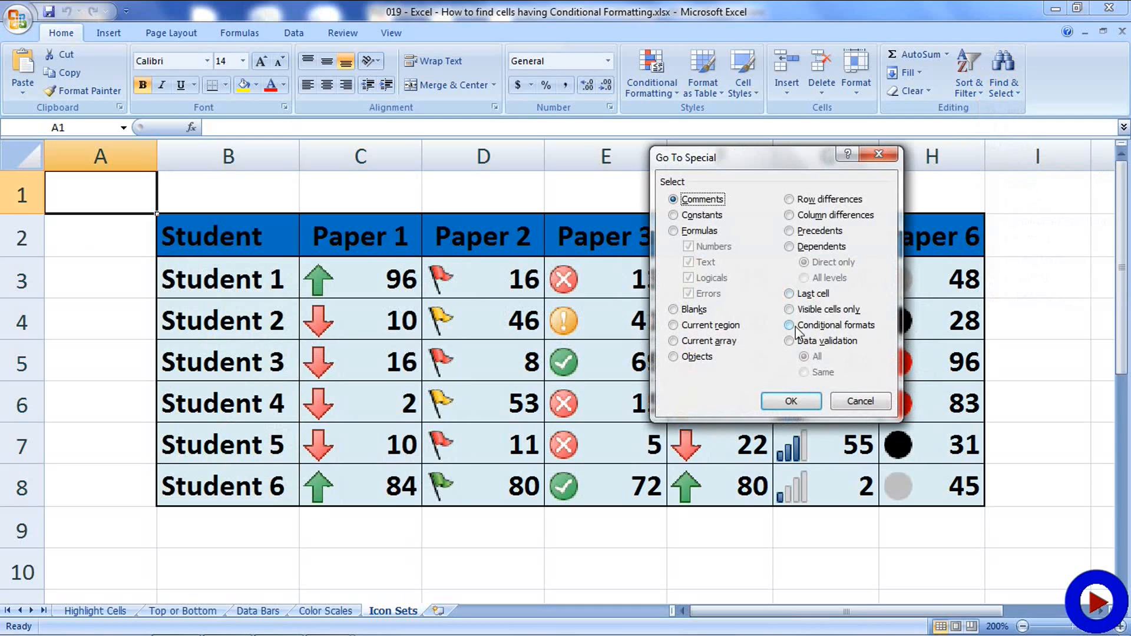
click(788, 325)
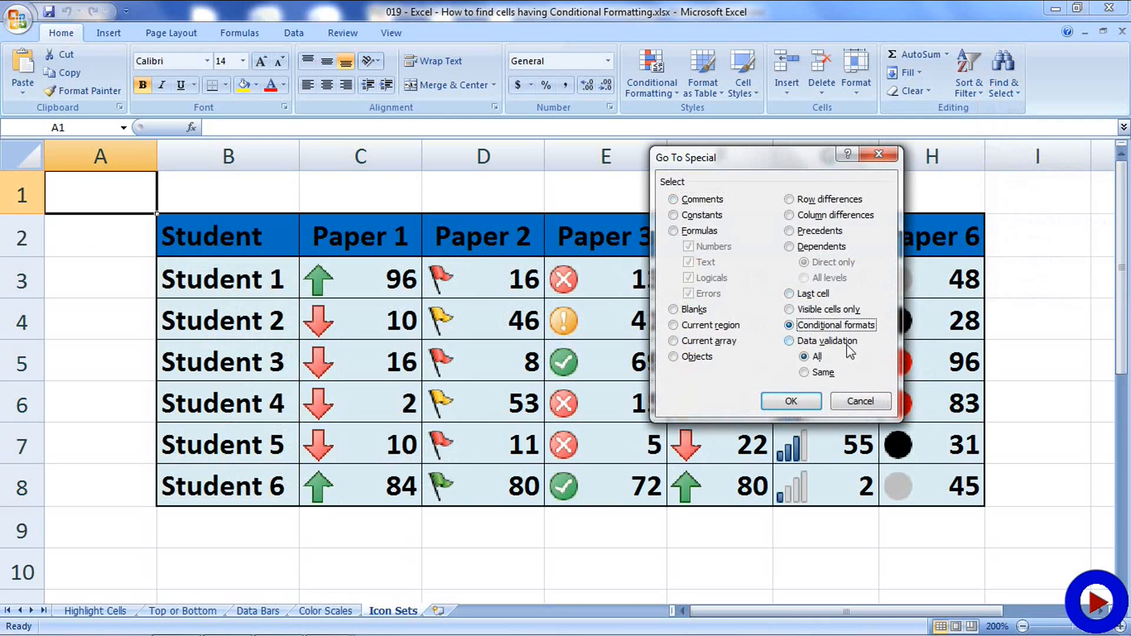
mouse_move(814, 370)
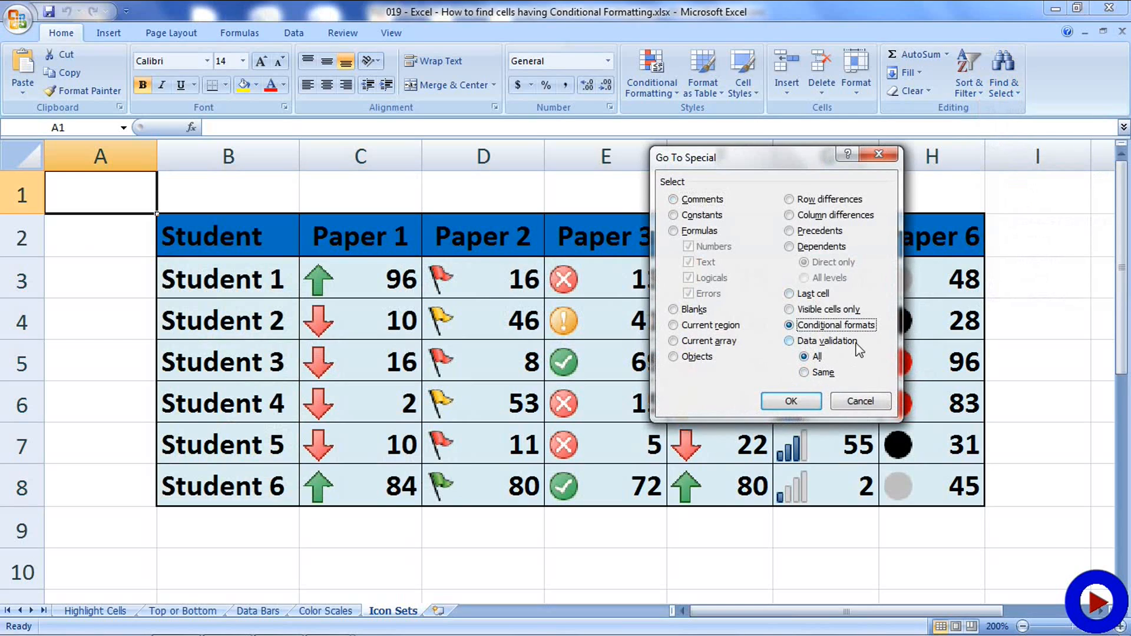
mouse_move(829, 380)
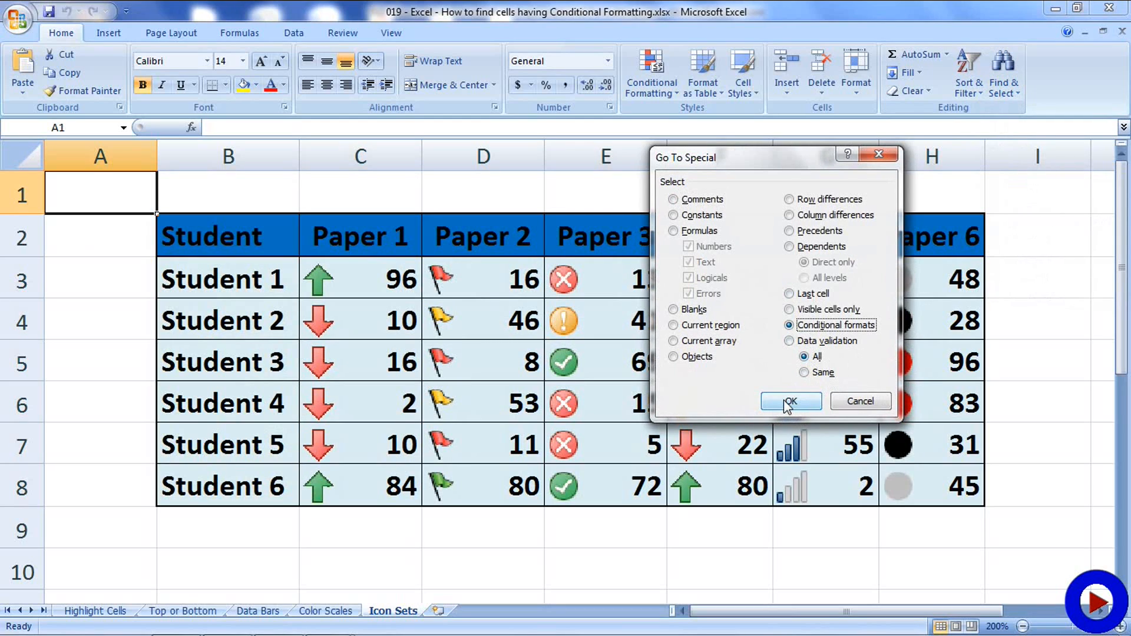
Step: Confirm Go To Special to select the conditionally formatted scores C3:H8
click(789, 402)
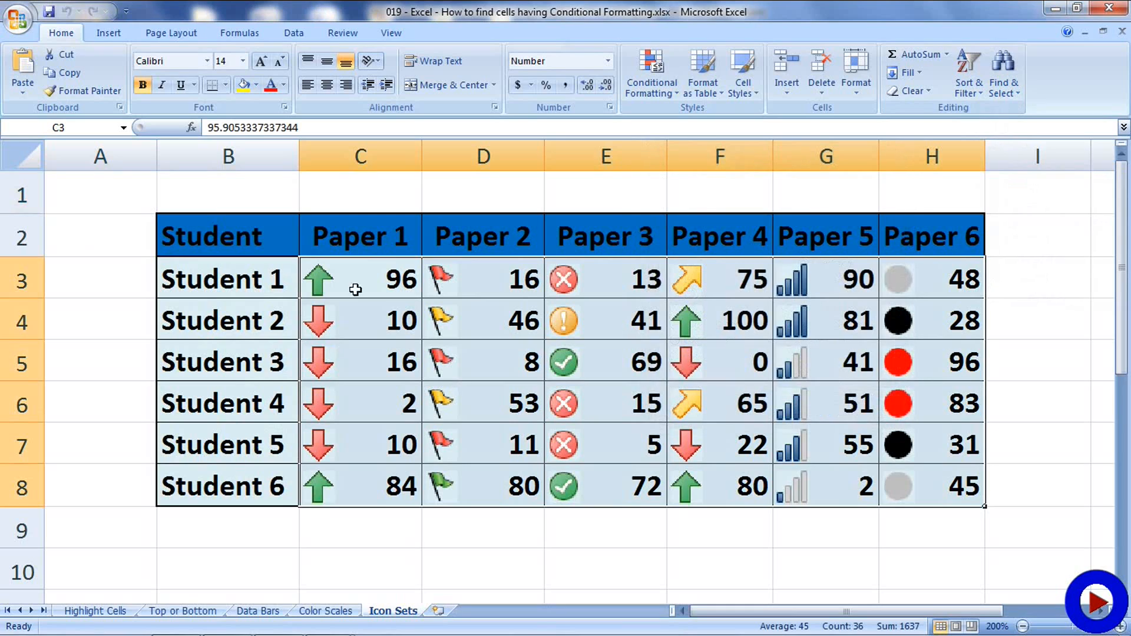
mouse_move(896, 424)
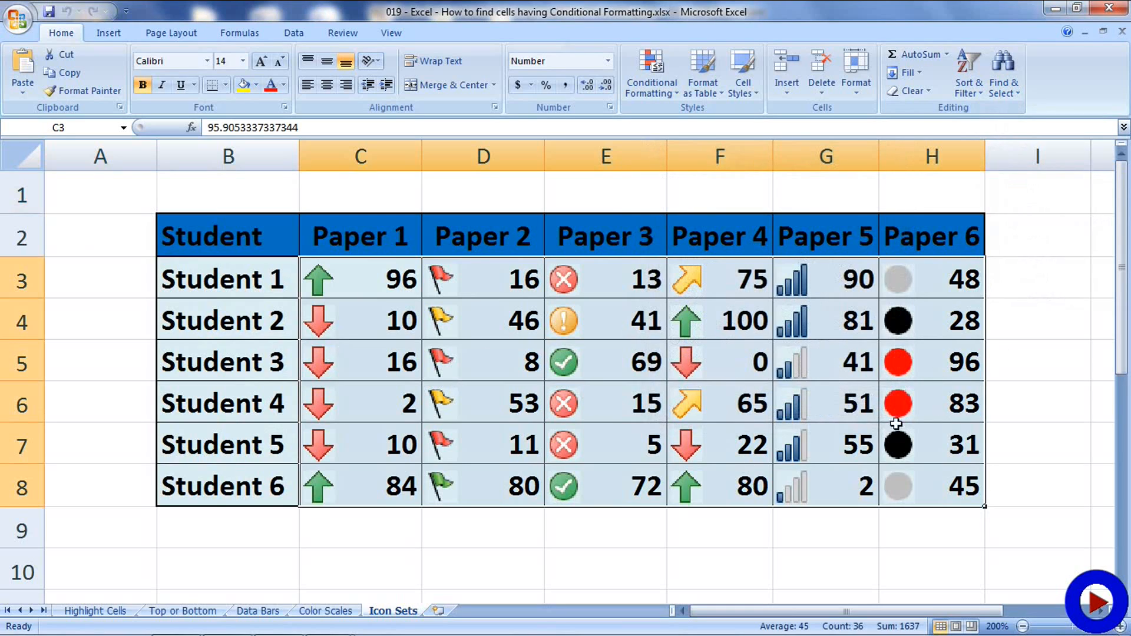
mouse_move(815, 411)
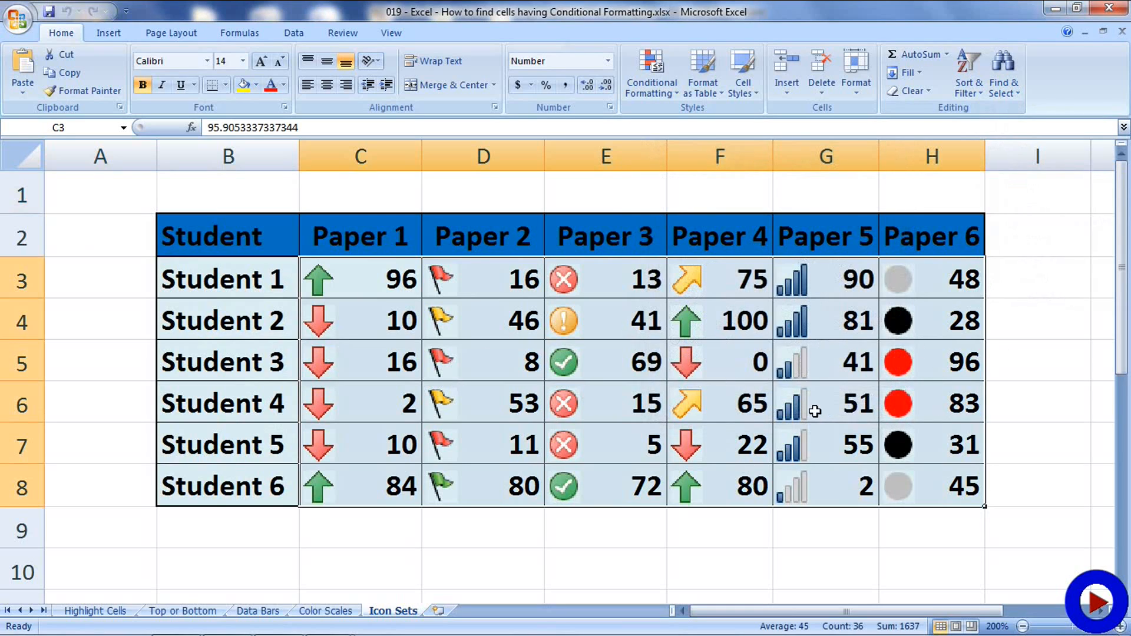
mouse_move(507, 487)
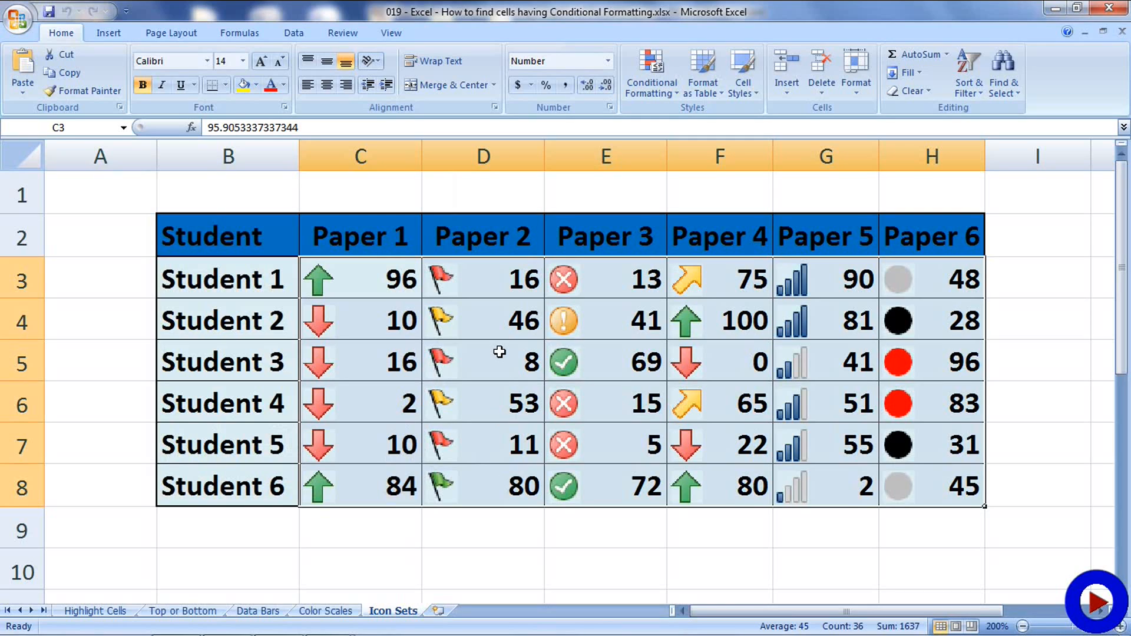
Step: From D5, use Go To Special with Conditional formats set to Same to select the Paper 2 scores D3:D8
click(484, 361)
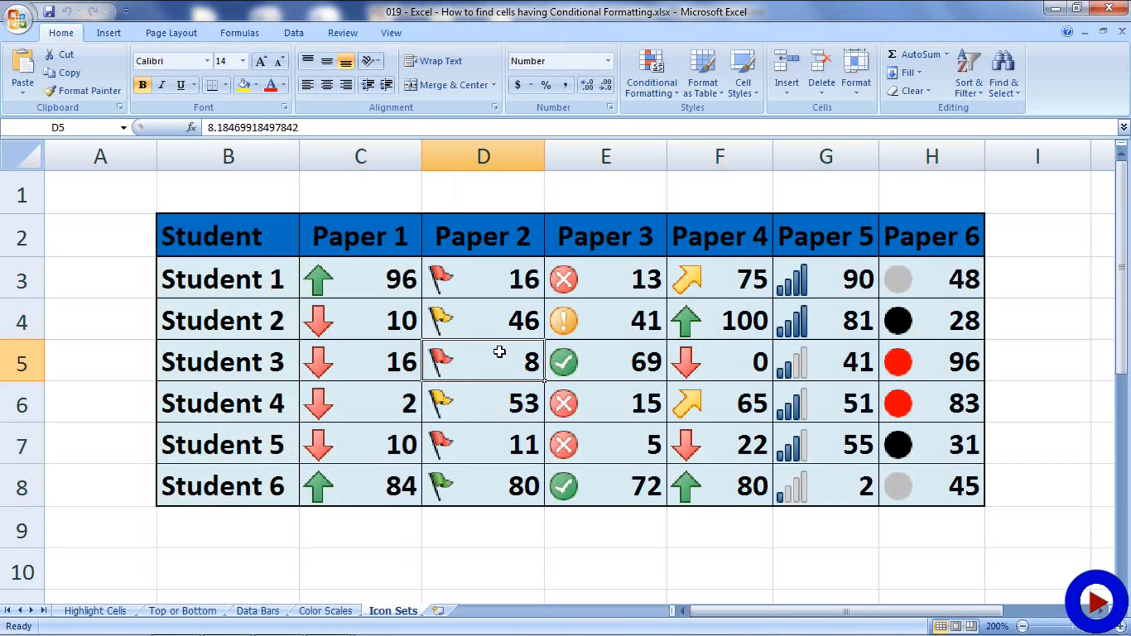
mouse_move(1004, 72)
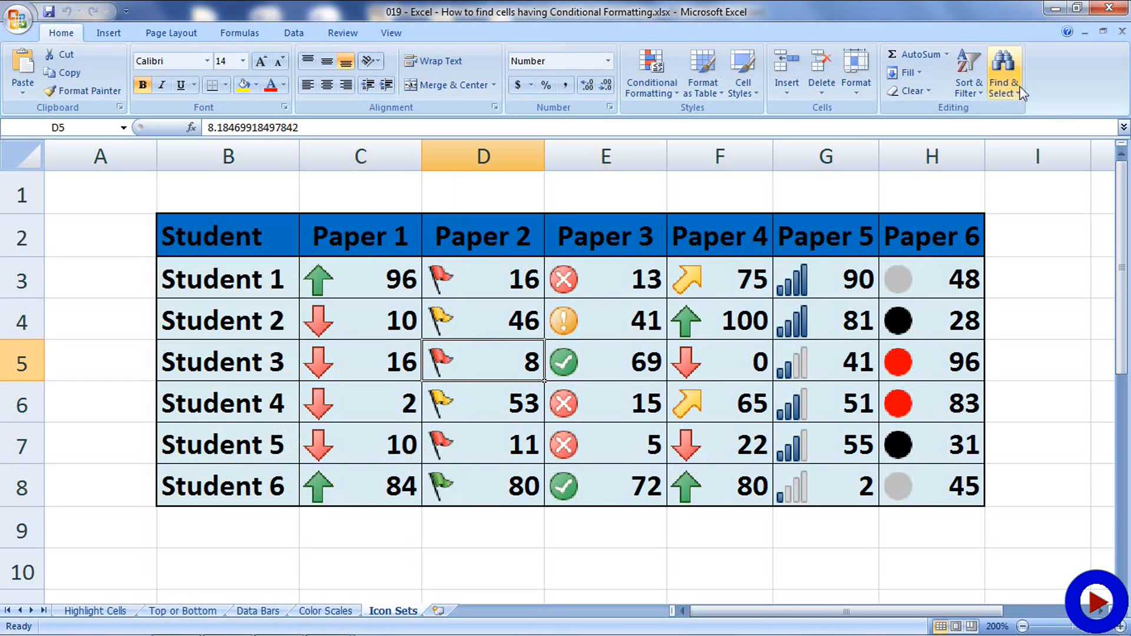
click(1002, 72)
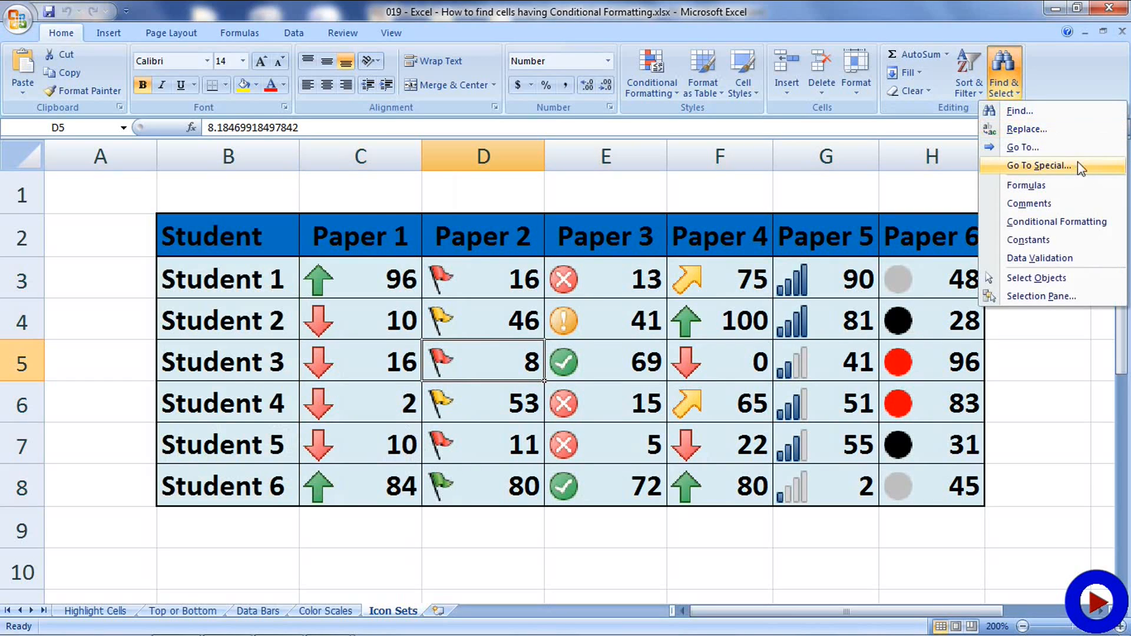
click(1040, 167)
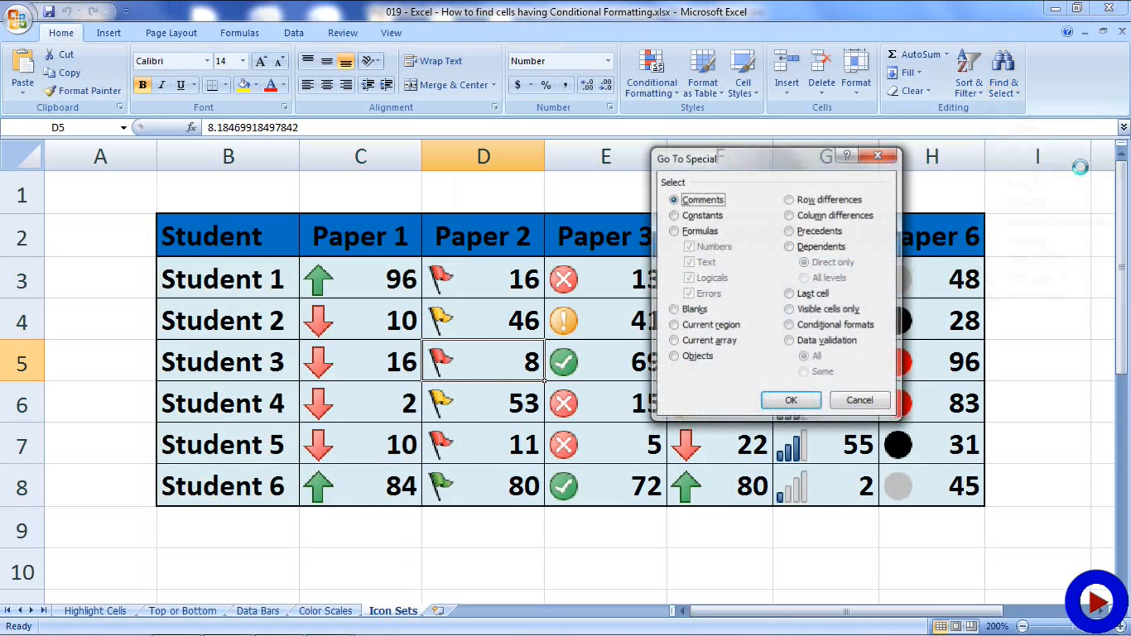
click(789, 326)
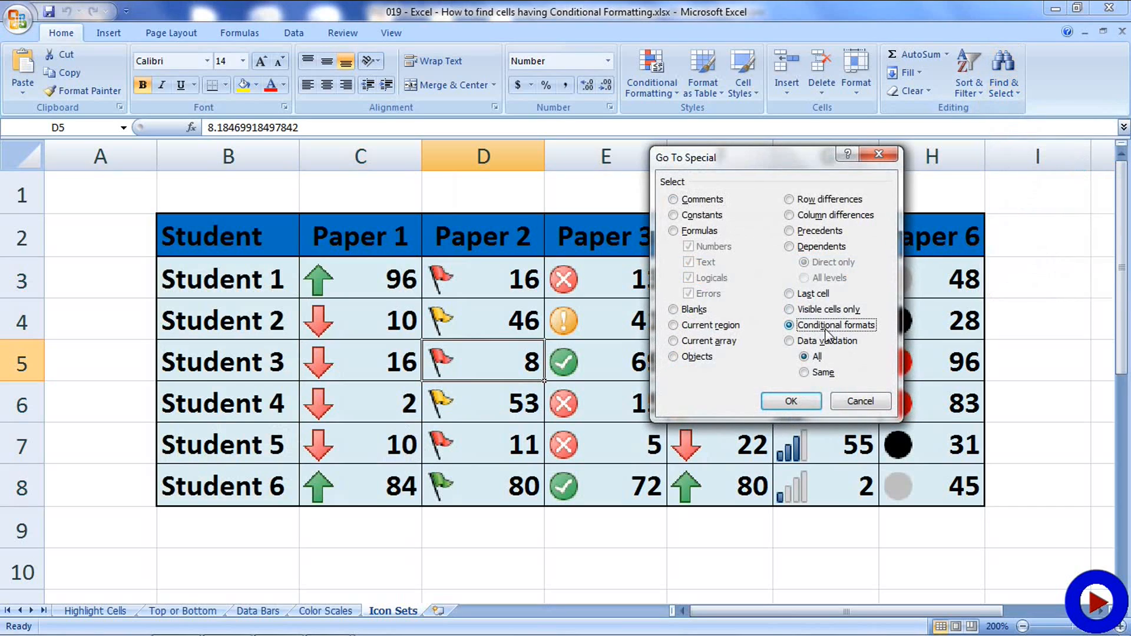
mouse_move(827, 387)
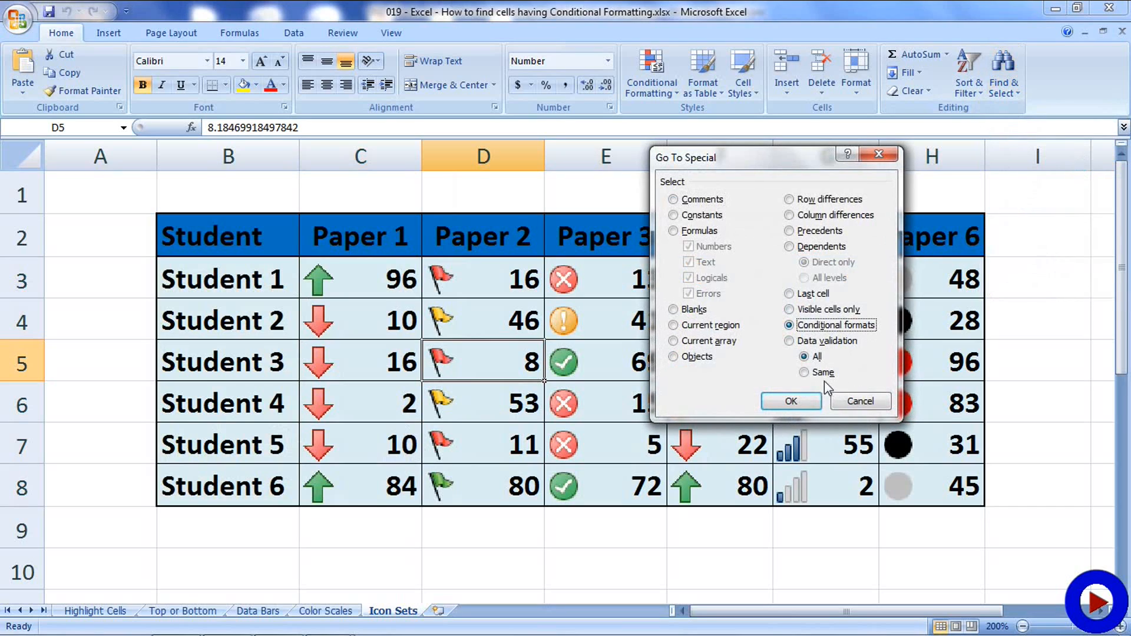
click(804, 372)
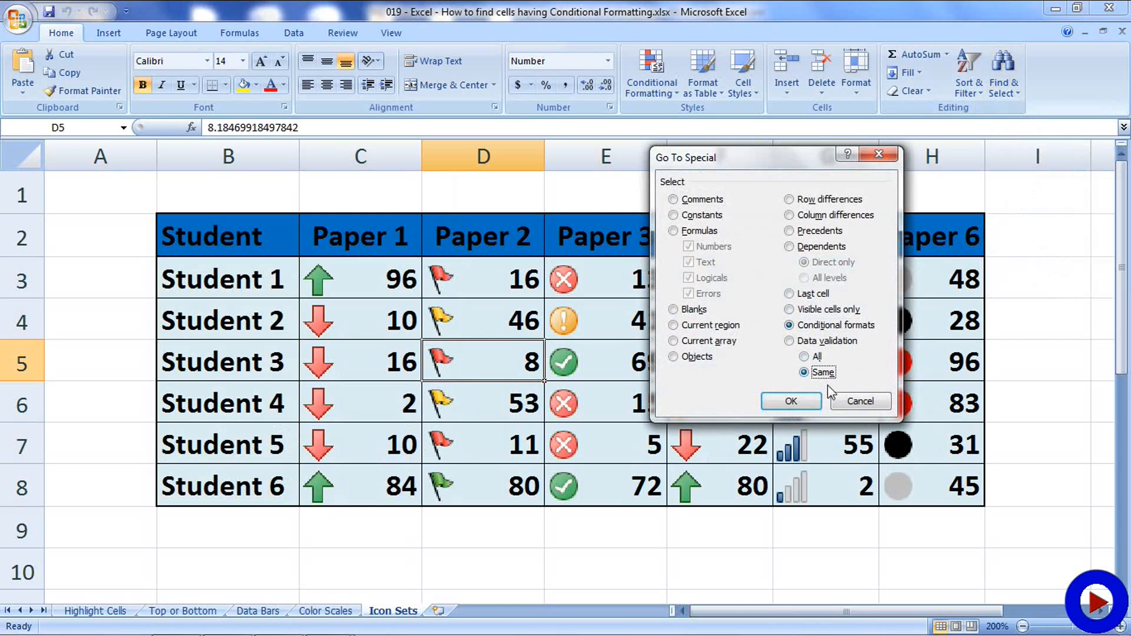
click(790, 401)
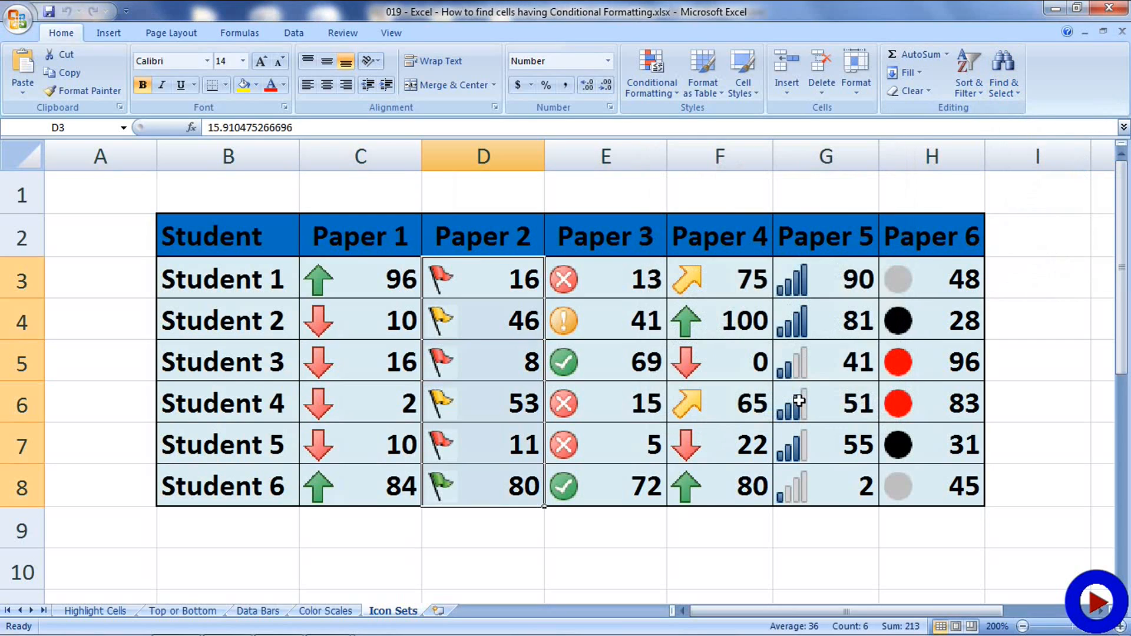
mouse_move(473, 276)
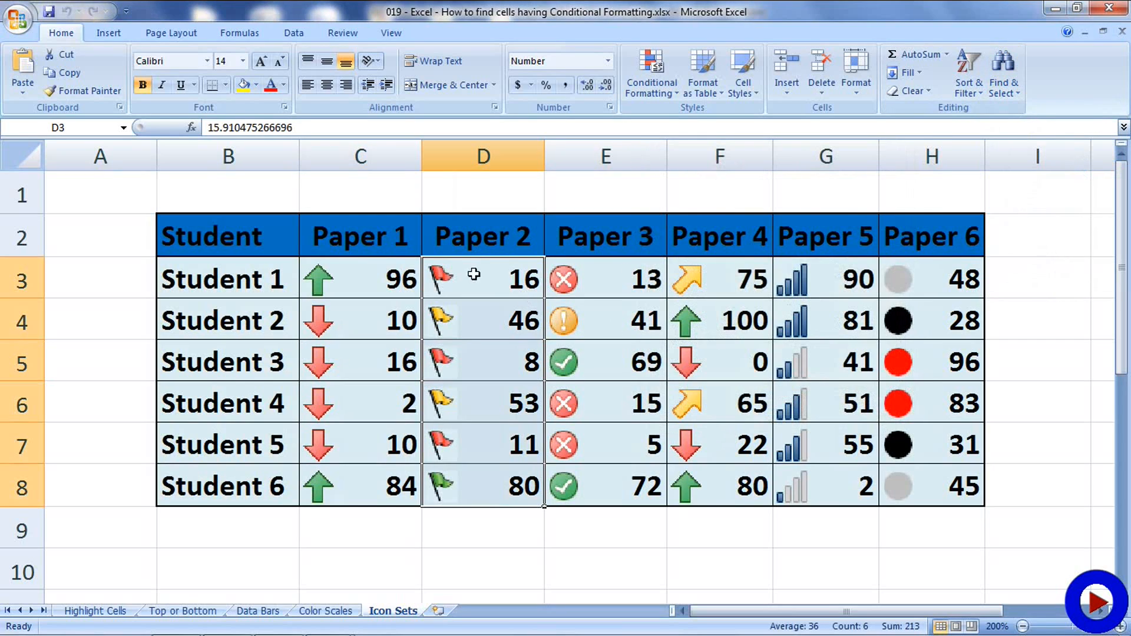
mouse_move(480, 467)
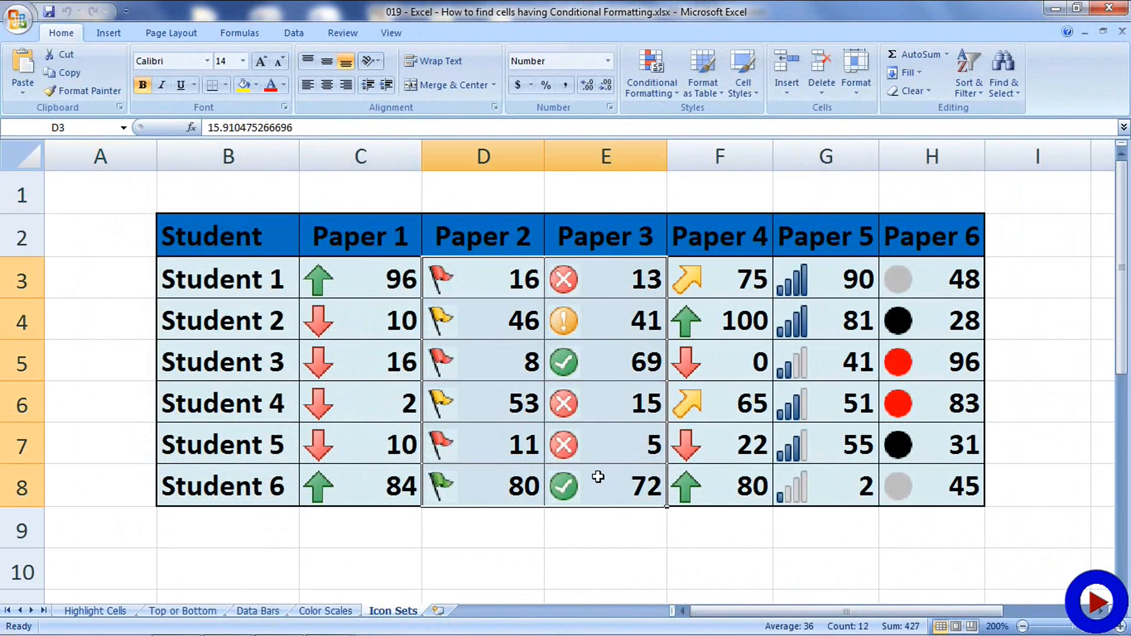
mouse_move(628, 317)
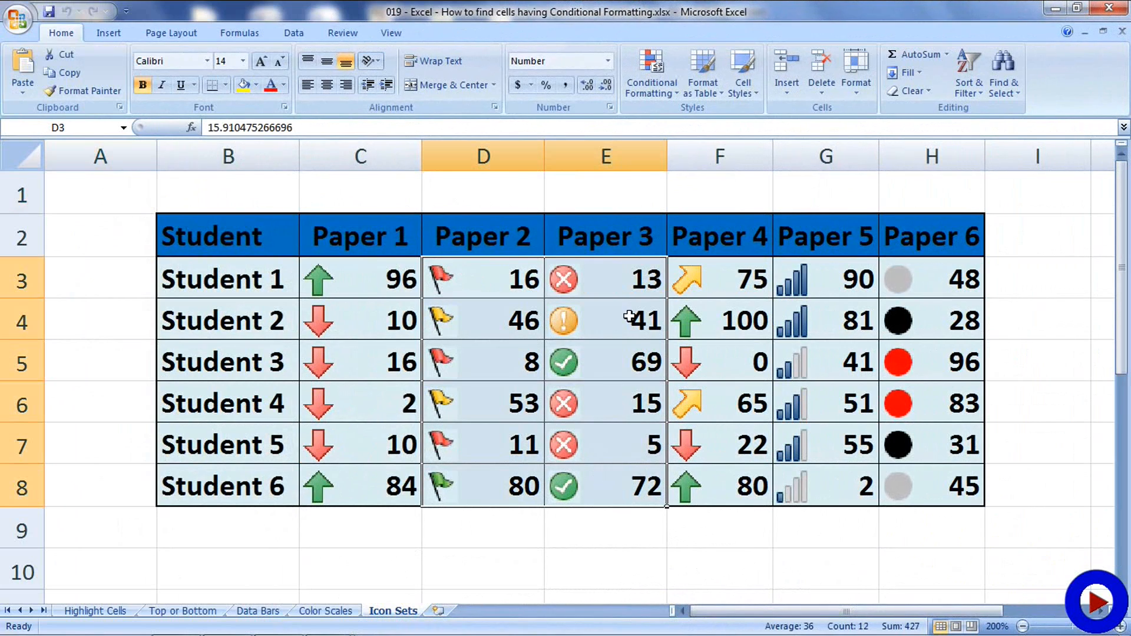
Step: Bring up the Conditional Formatting Rules Manager listing the icon set rules for E3:E8 and D3:D8
click(650, 71)
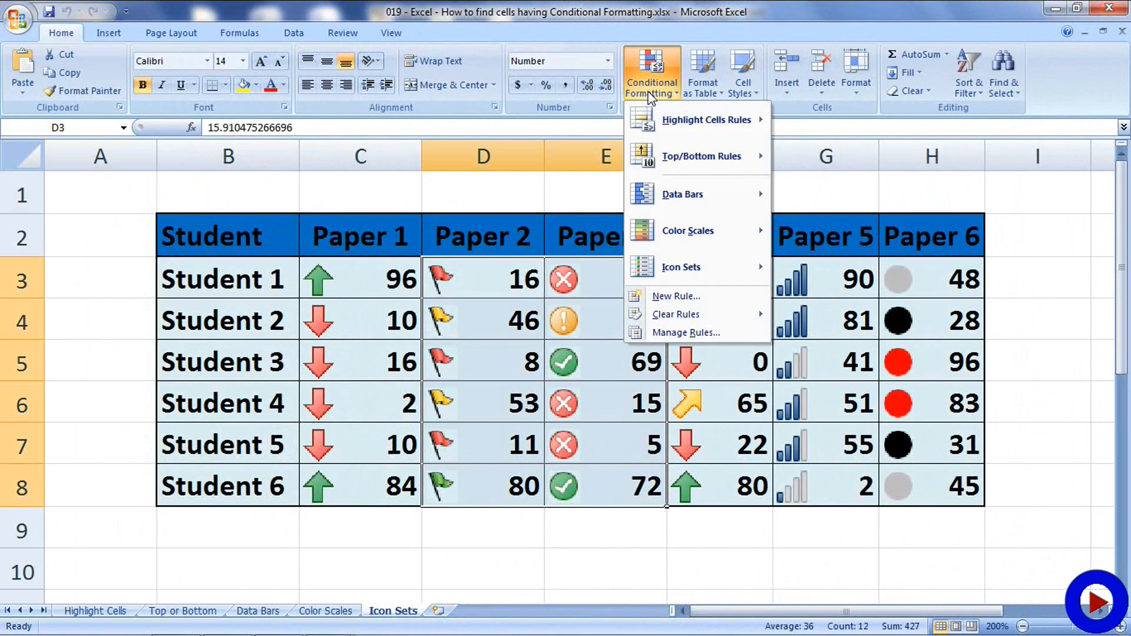
mouse_move(686, 332)
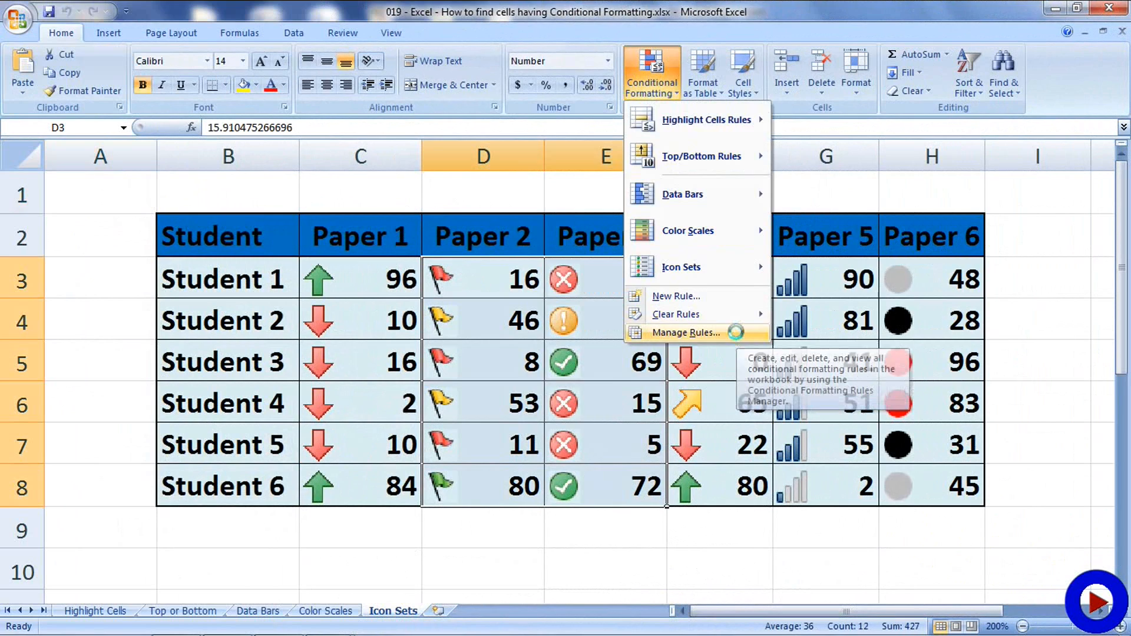
click(685, 332)
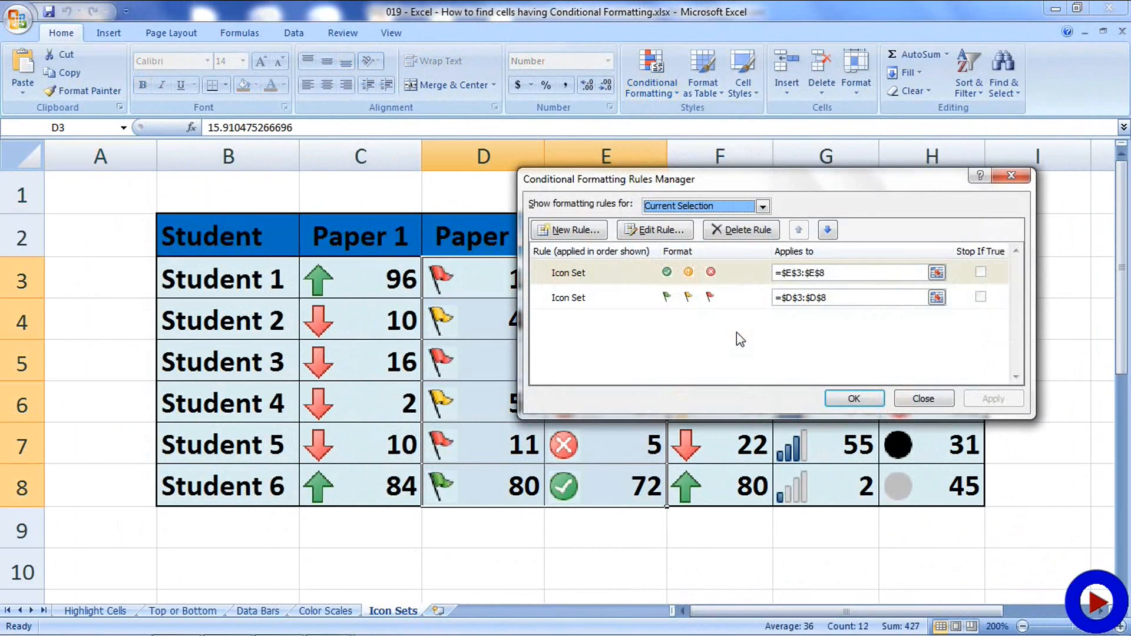
mouse_move(748, 358)
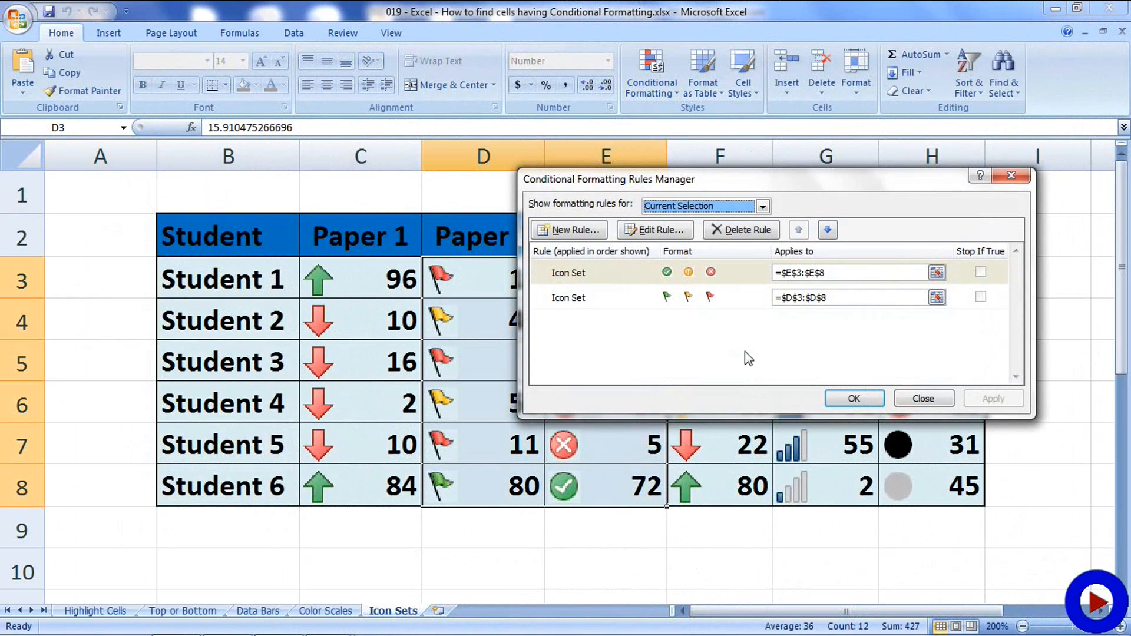
mouse_move(738, 326)
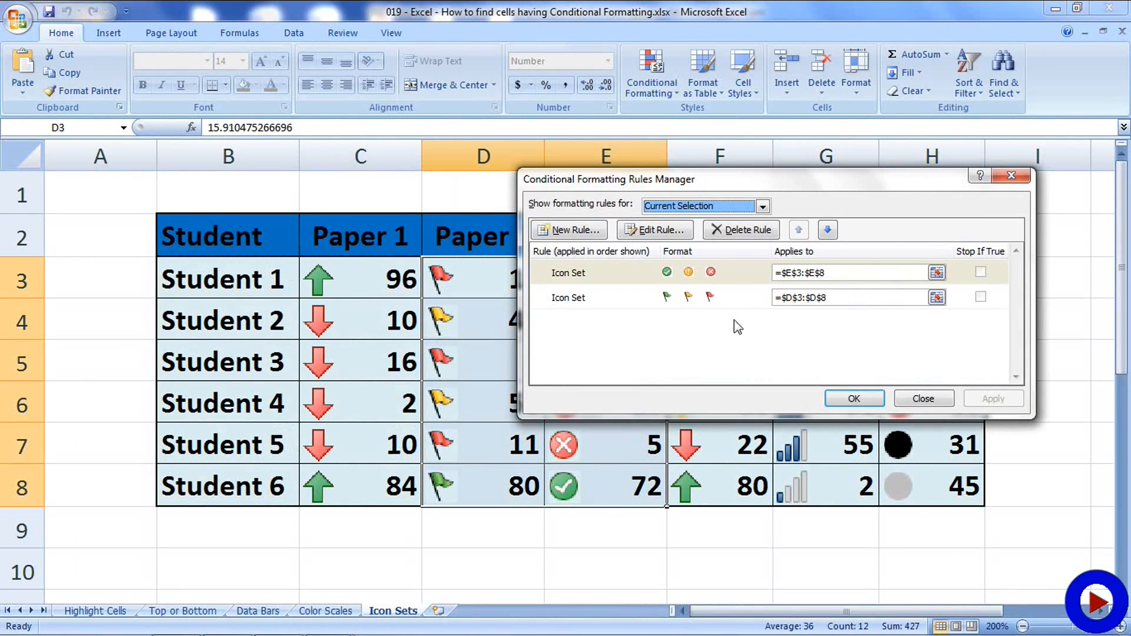
mouse_move(743, 357)
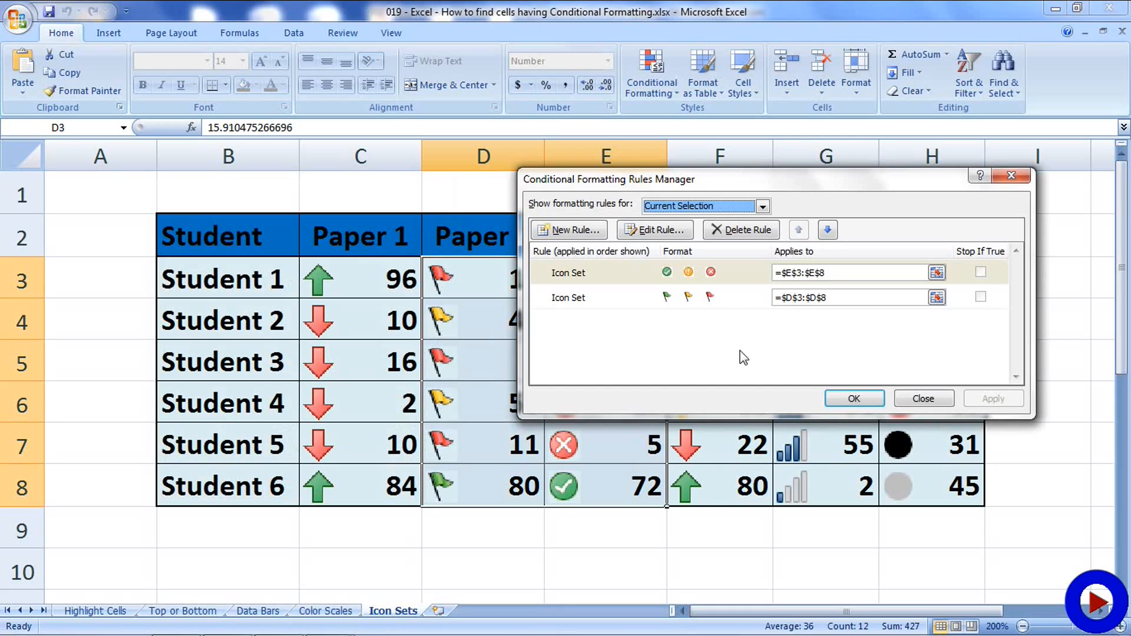
mouse_move(631, 287)
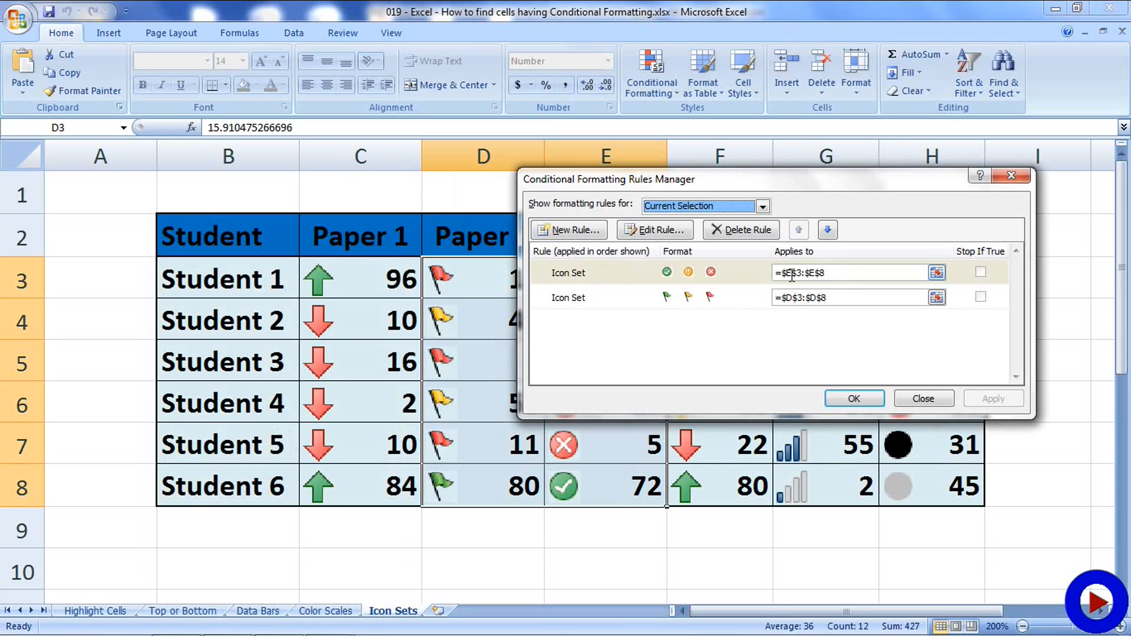
mouse_move(841, 288)
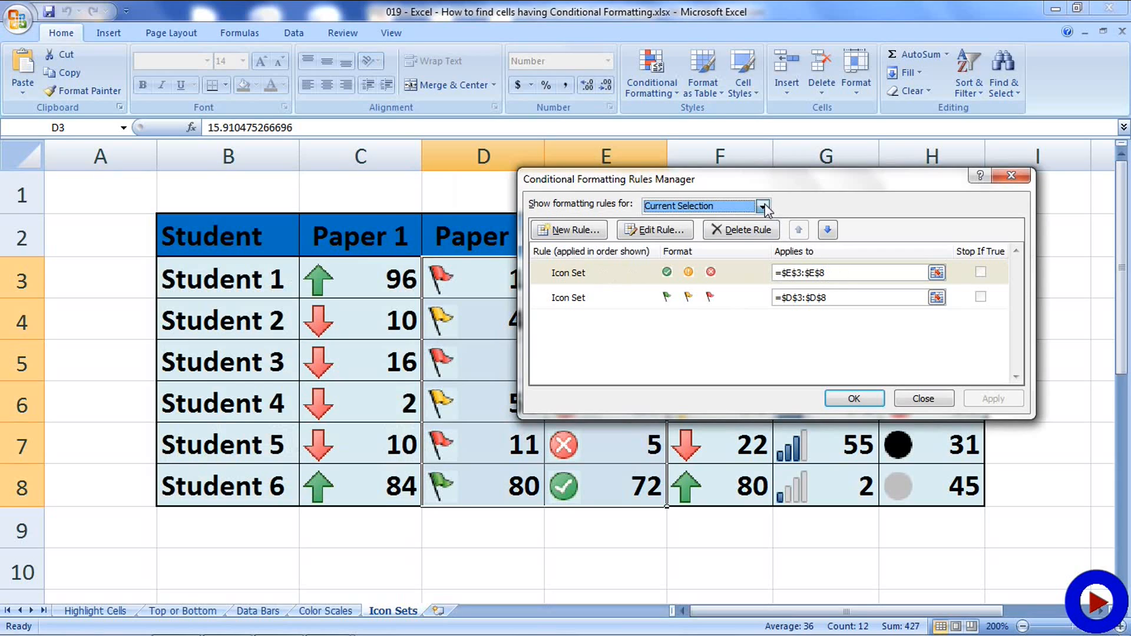
click(762, 205)
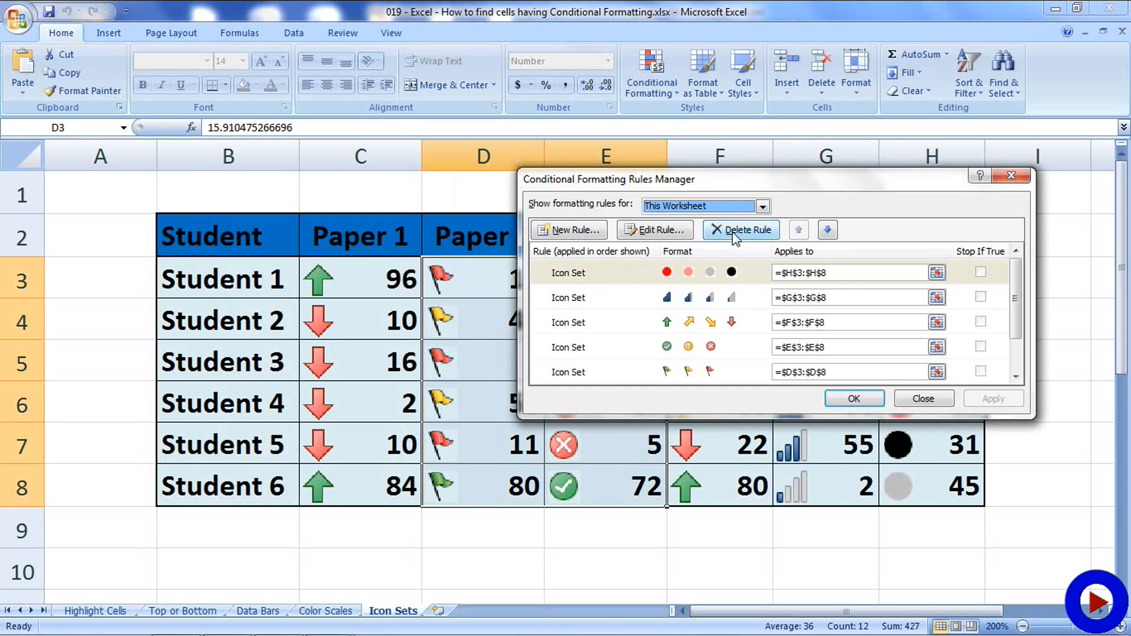
mouse_move(621, 302)
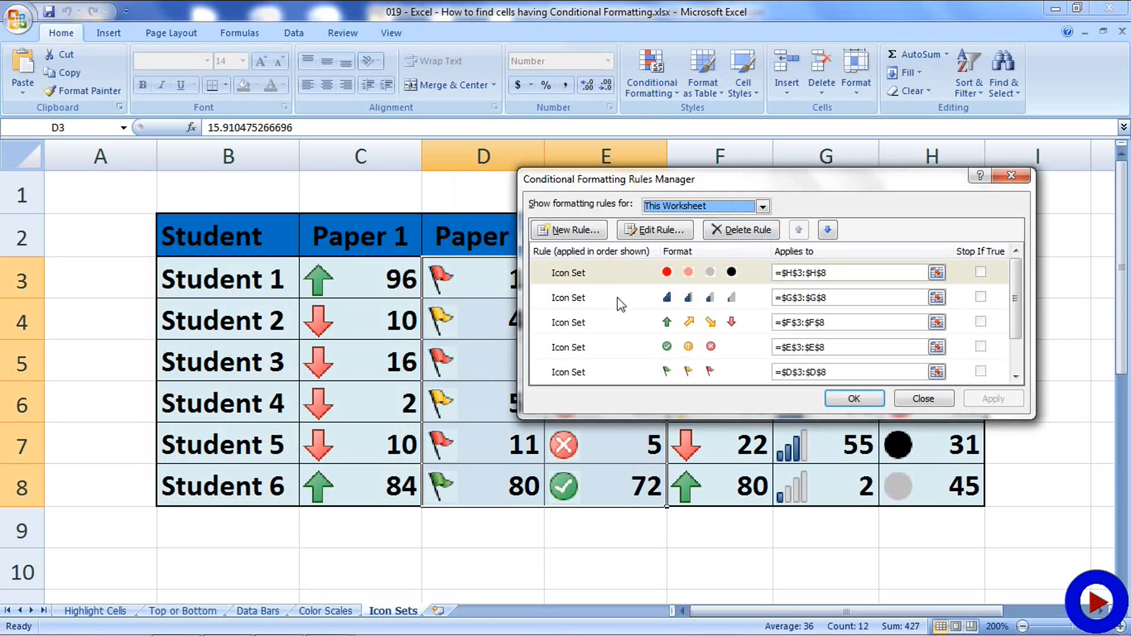
mouse_move(641, 359)
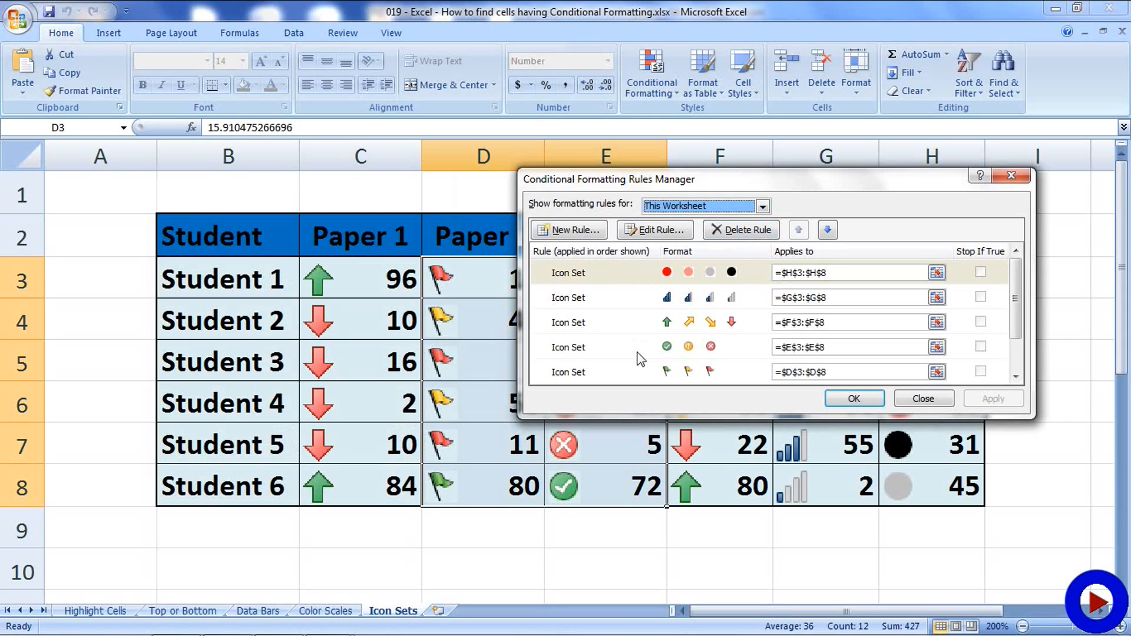
click(762, 205)
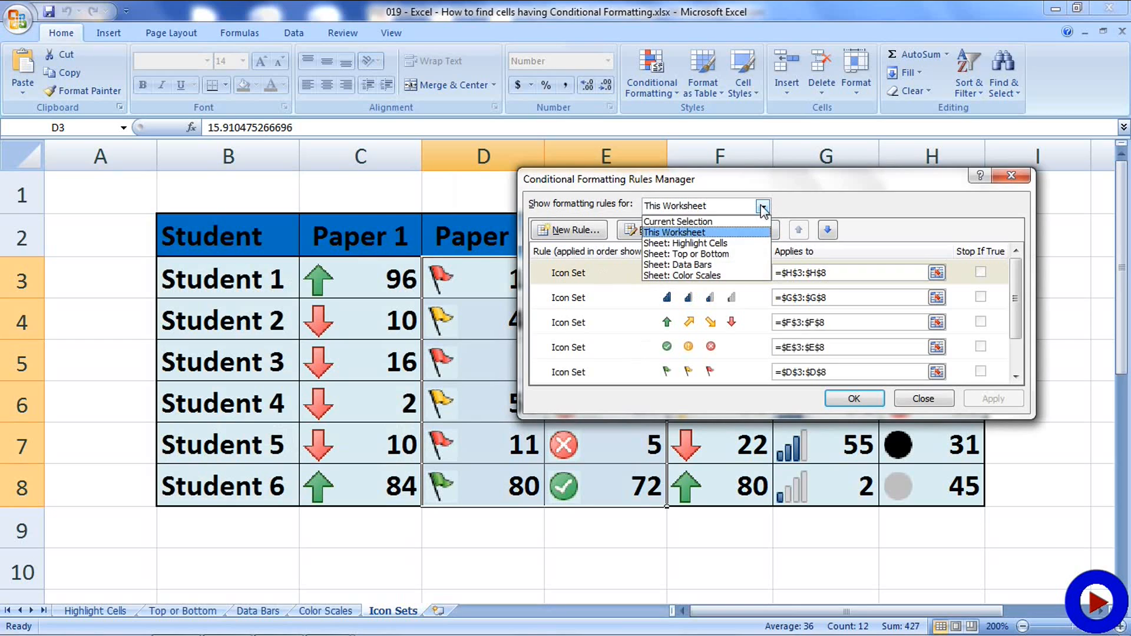
click(682, 242)
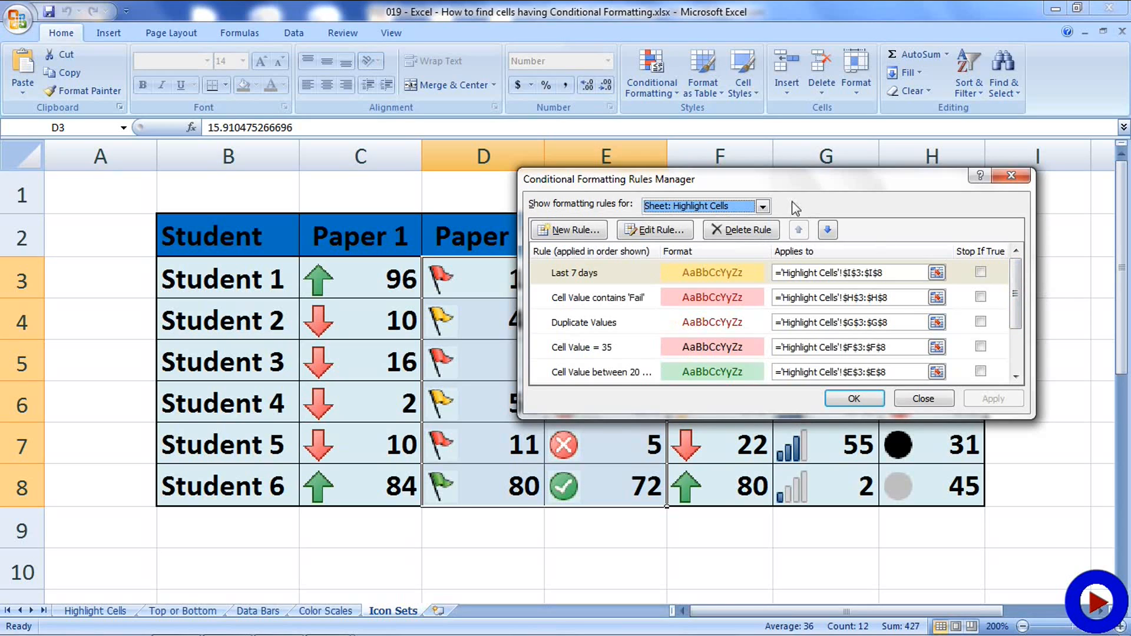
click(761, 205)
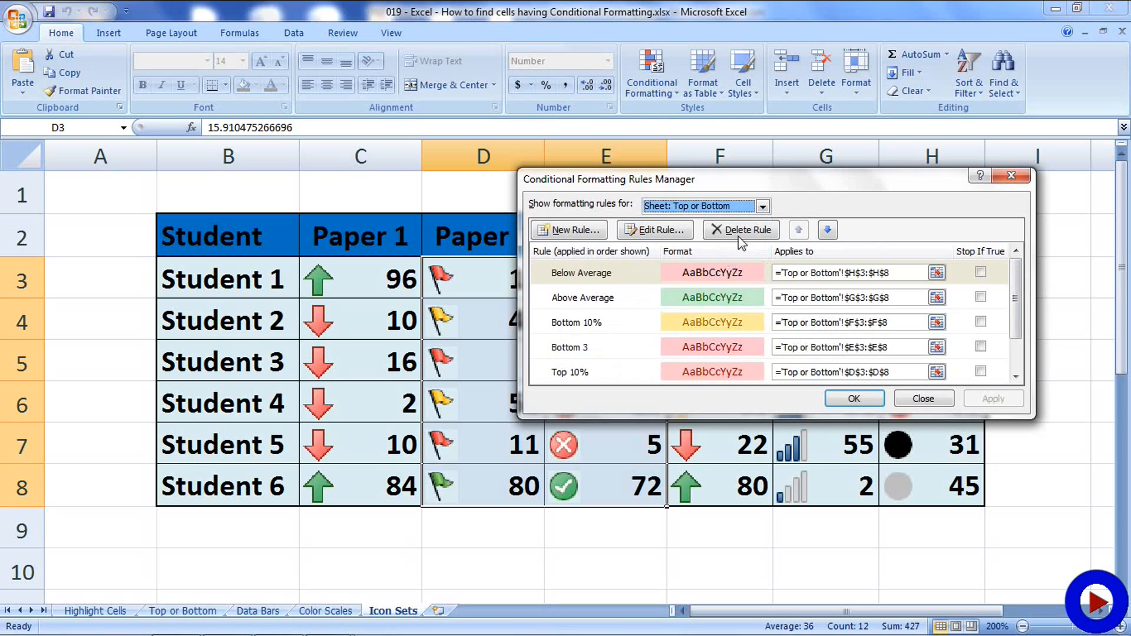
click(762, 205)
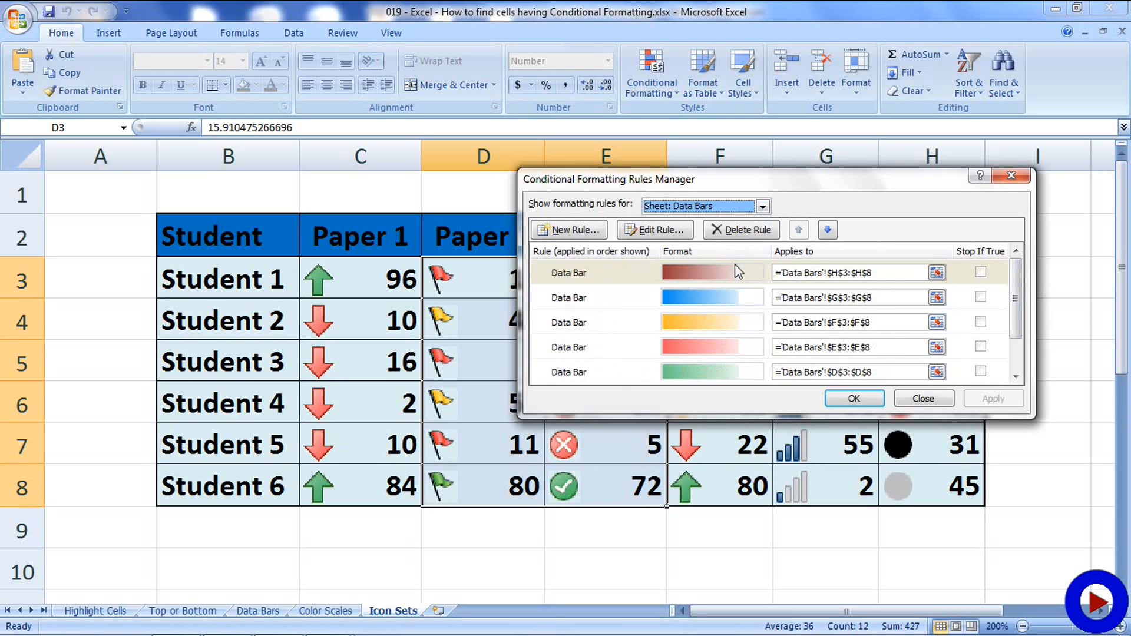
click(700, 205)
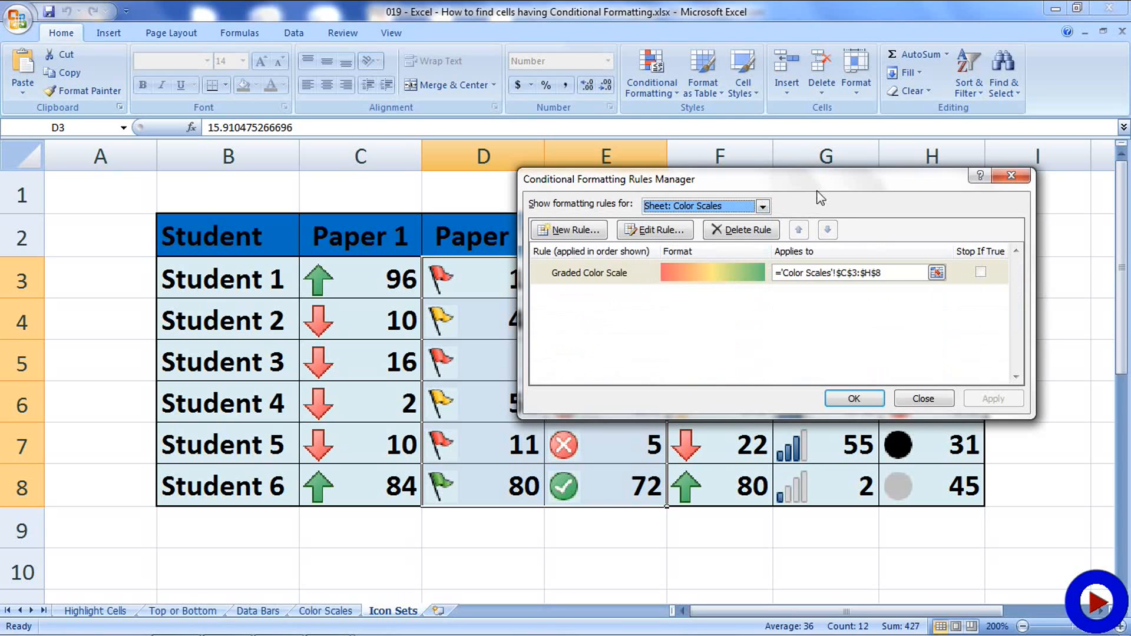
mouse_move(753, 221)
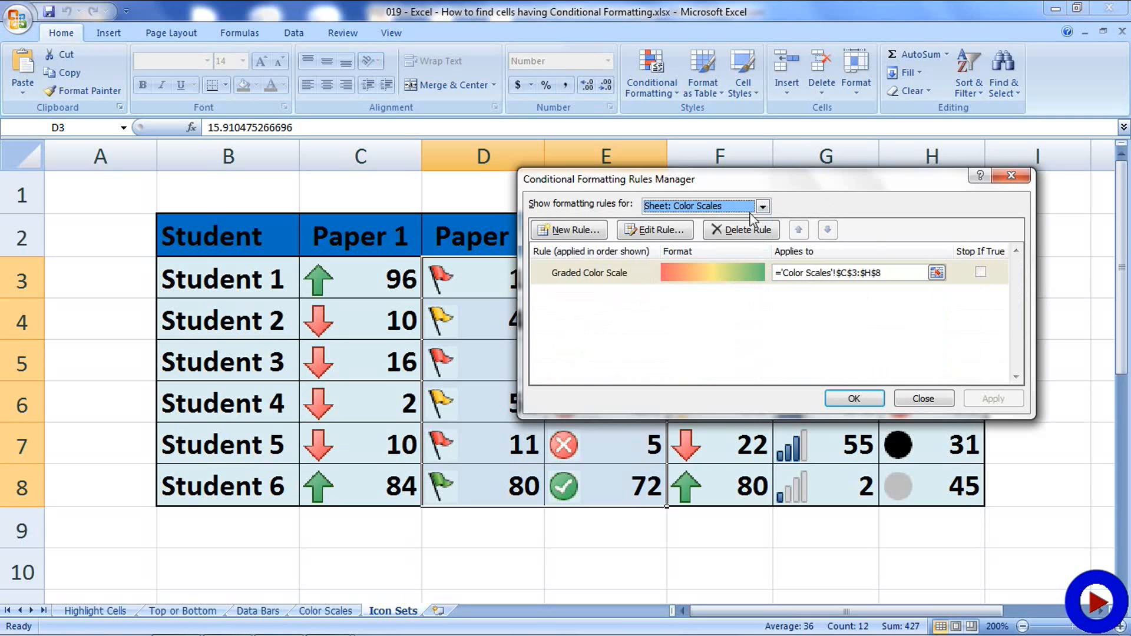
click(762, 205)
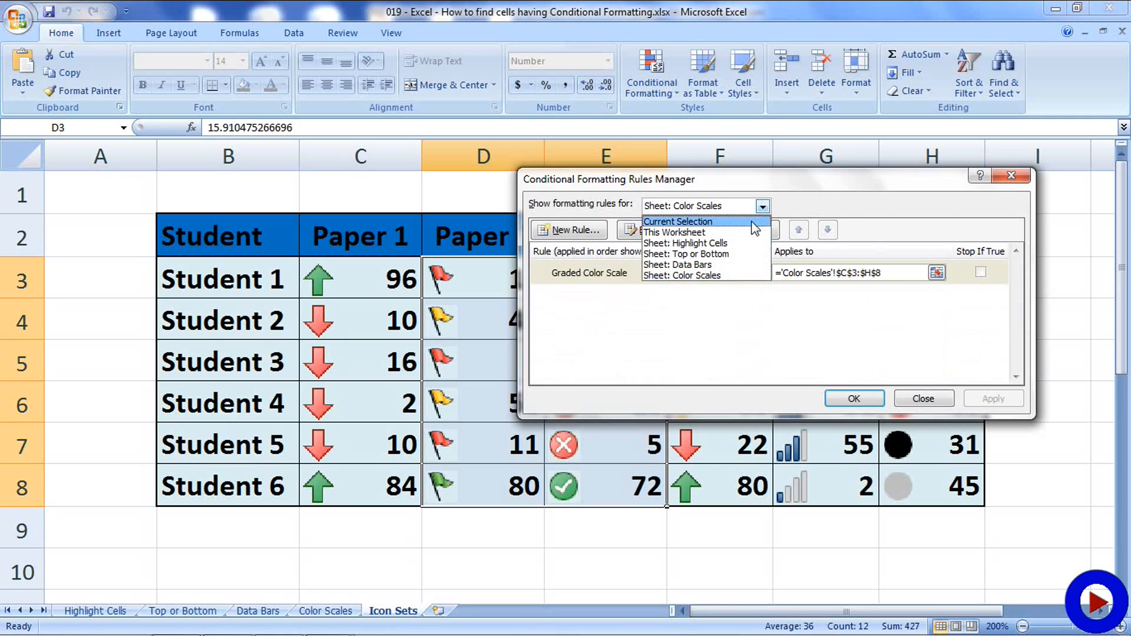
click(679, 221)
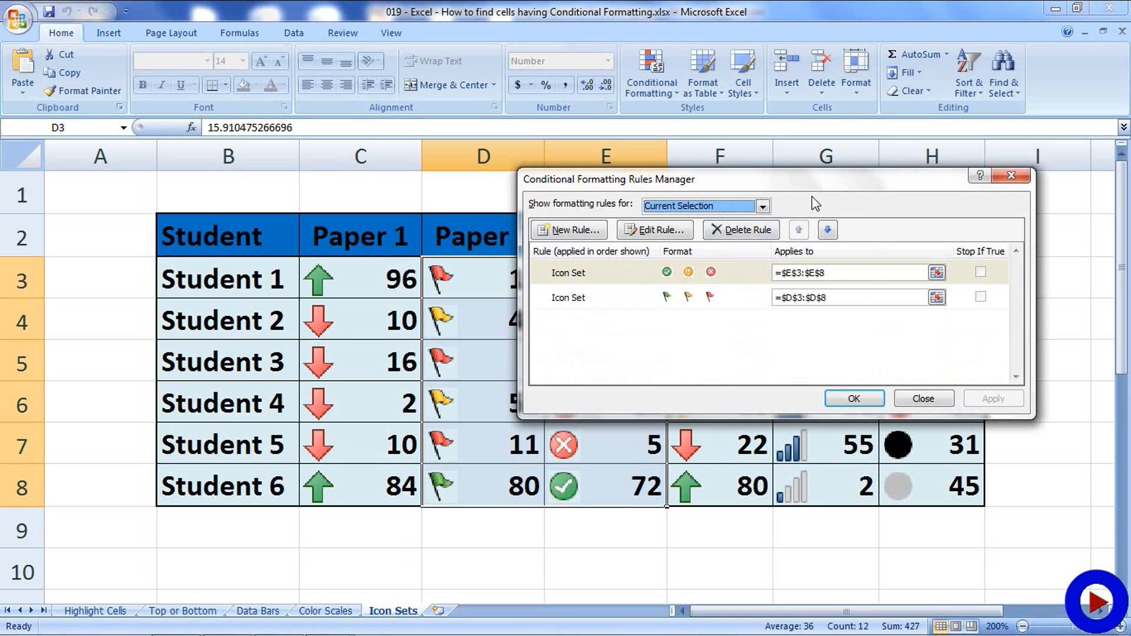
mouse_move(856, 221)
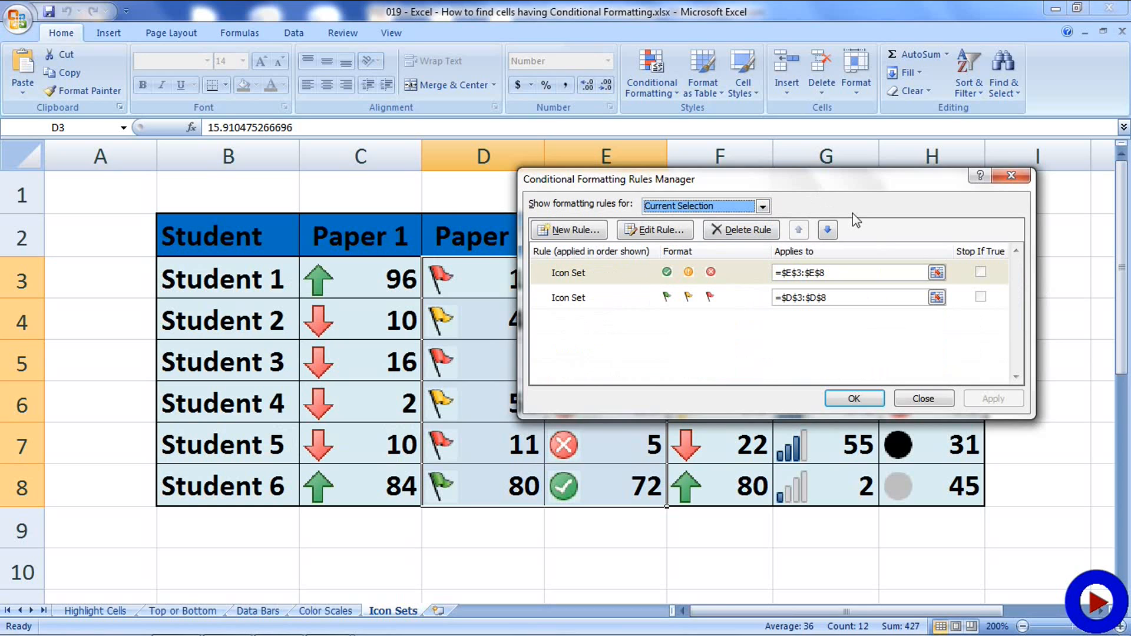